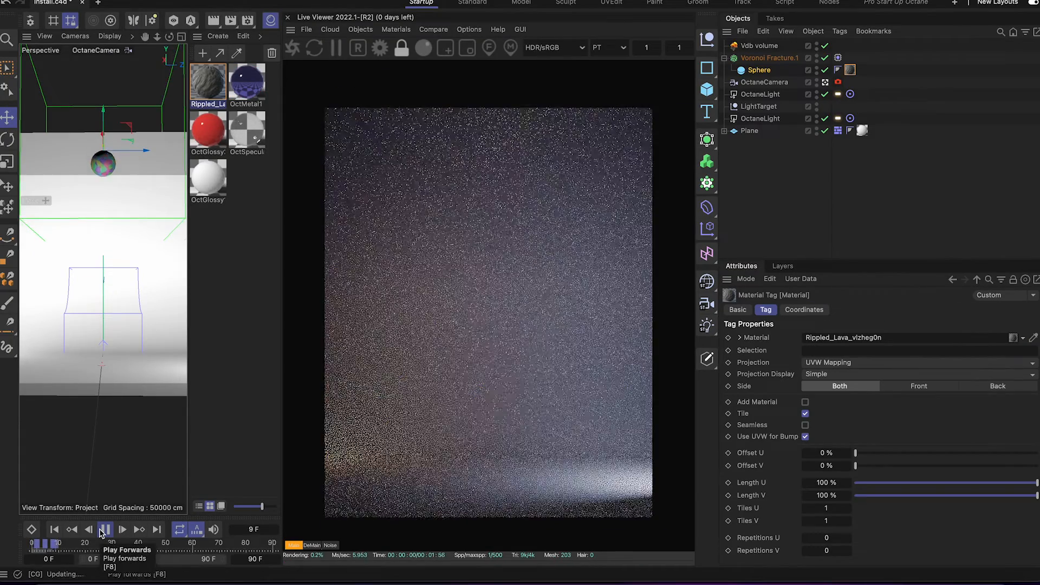
Show the Camera Imager's Denoiser options in Octane Settings, with denoise on completion enabled.
left_click(106, 530)
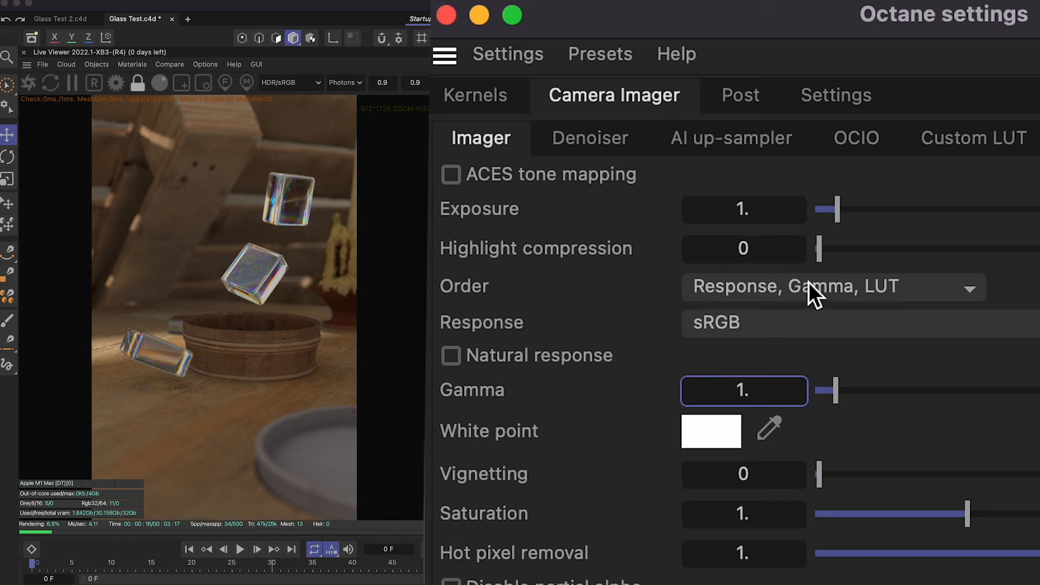
left_click(451, 175)
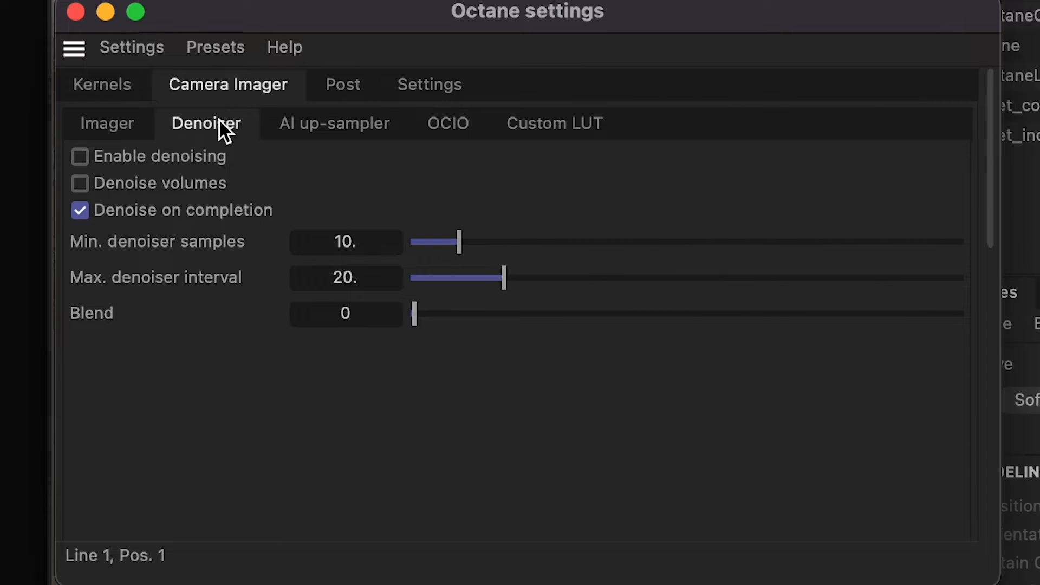
mouse_move(112, 131)
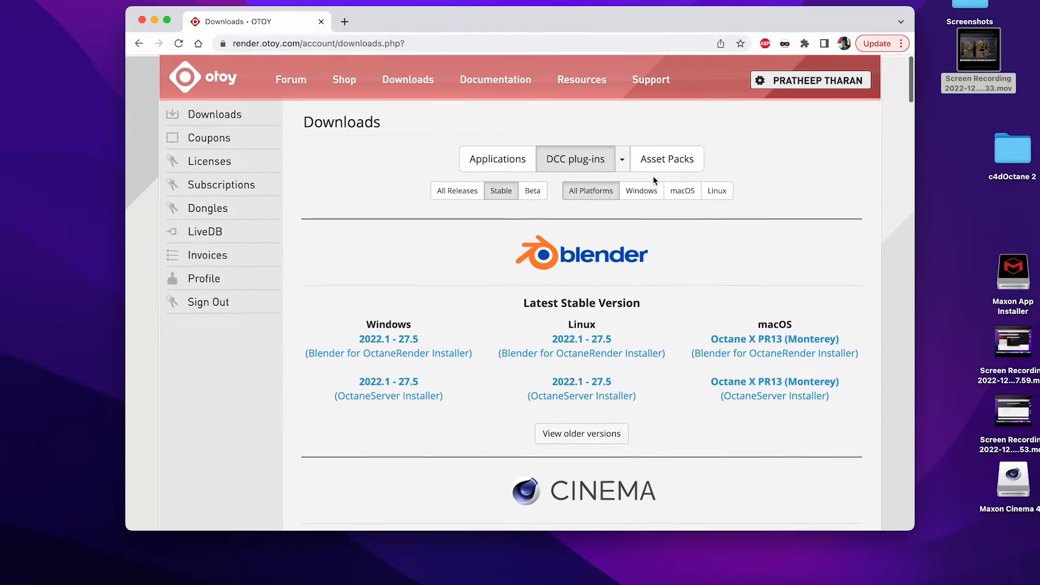
Scroll the OTOY DCC plug-in downloads to the Cinema 4D 2022.1 macOS build.
scroll("down", 3)
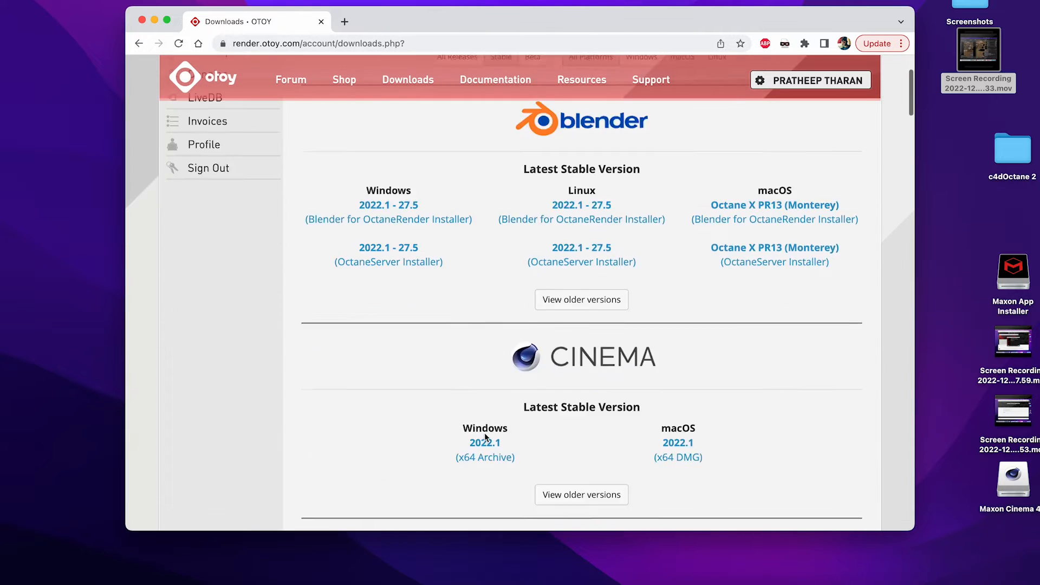
scroll("down", 3)
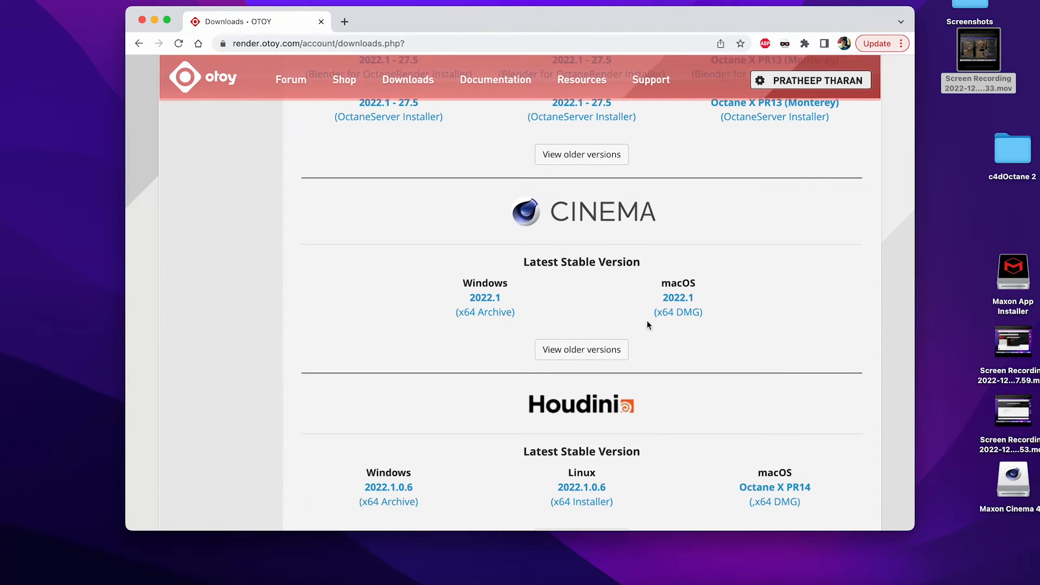
mouse_move(679, 312)
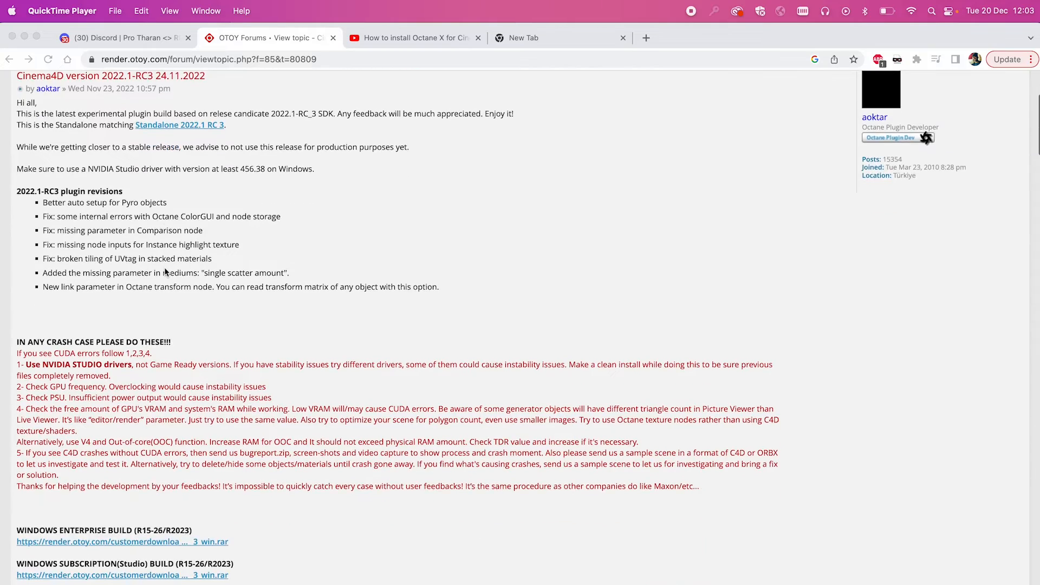
Scroll through the Cinema4D 2022.1-RC3 release topic's revisions and download links.
scroll("down", 3)
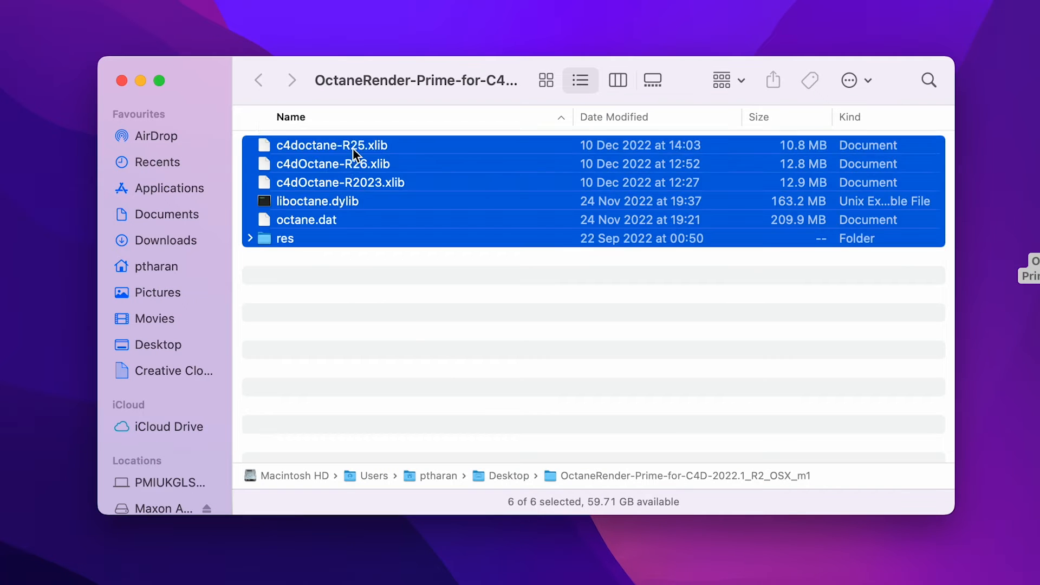
Deselect the six Octane plugin files in the OctaneRender-Prime folder window.
left_click(593, 313)
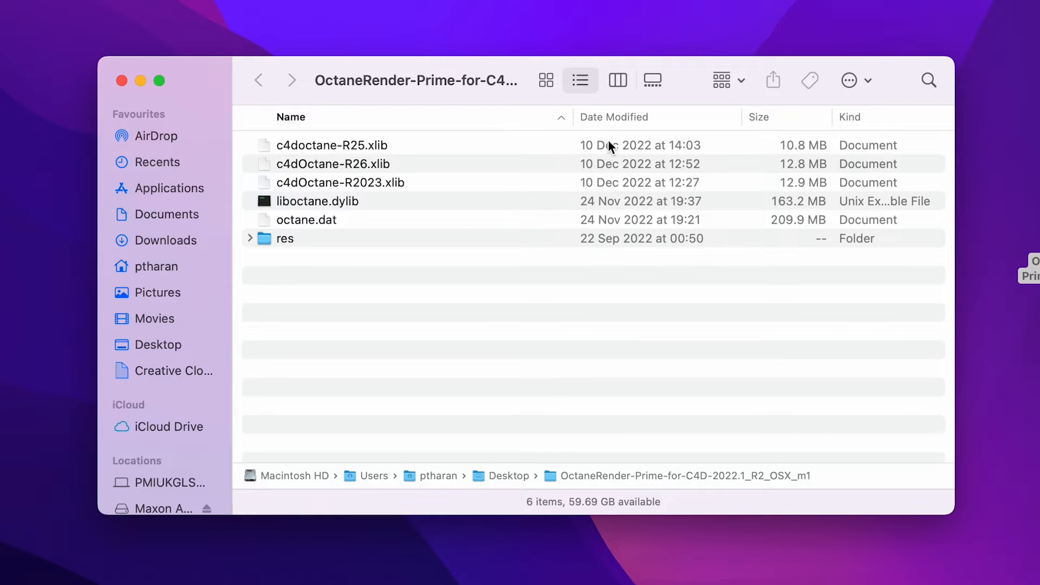
left_click(341, 182)
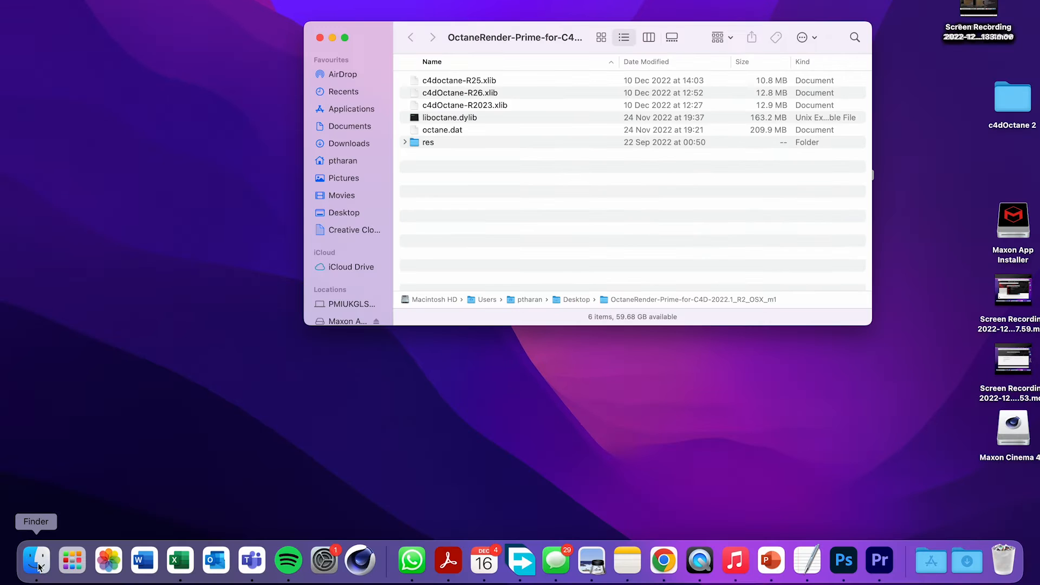
Browse from the Dock's Finder menu to Applications and expand the Maxon Cinema 4D 2023 folder.
right_click(35, 561)
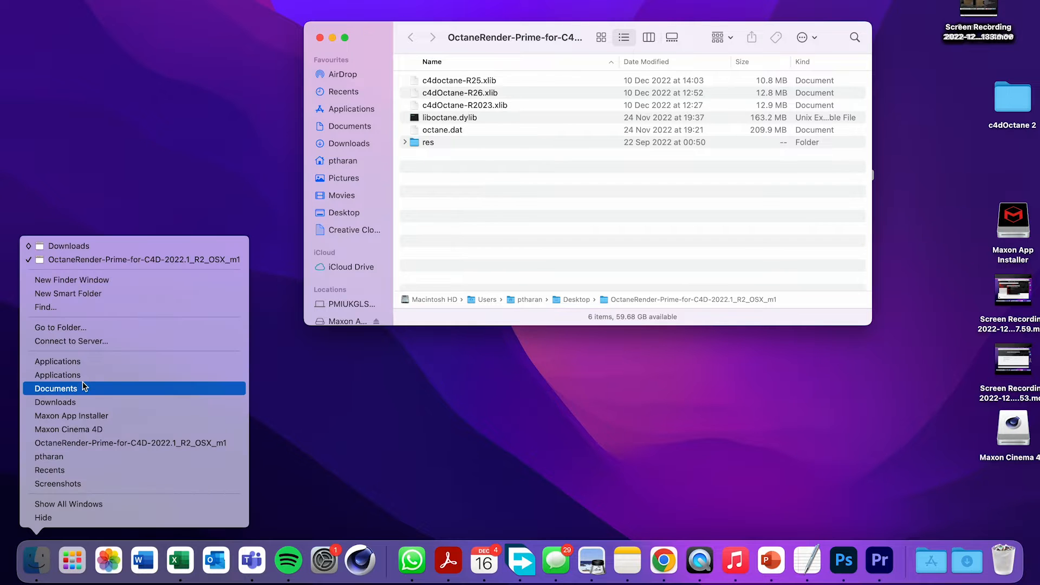
left_click(58, 361)
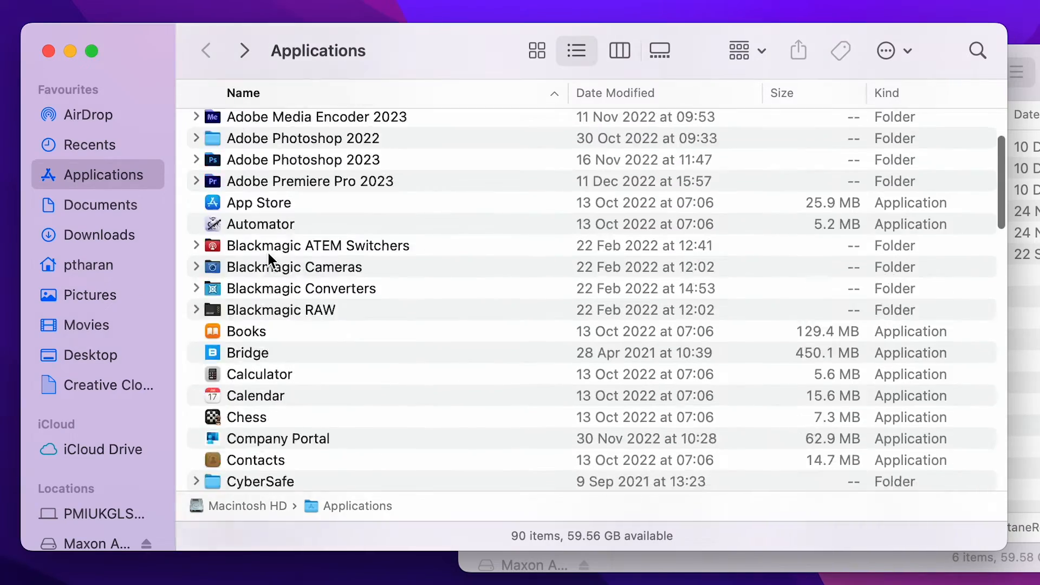
left_click(303, 254)
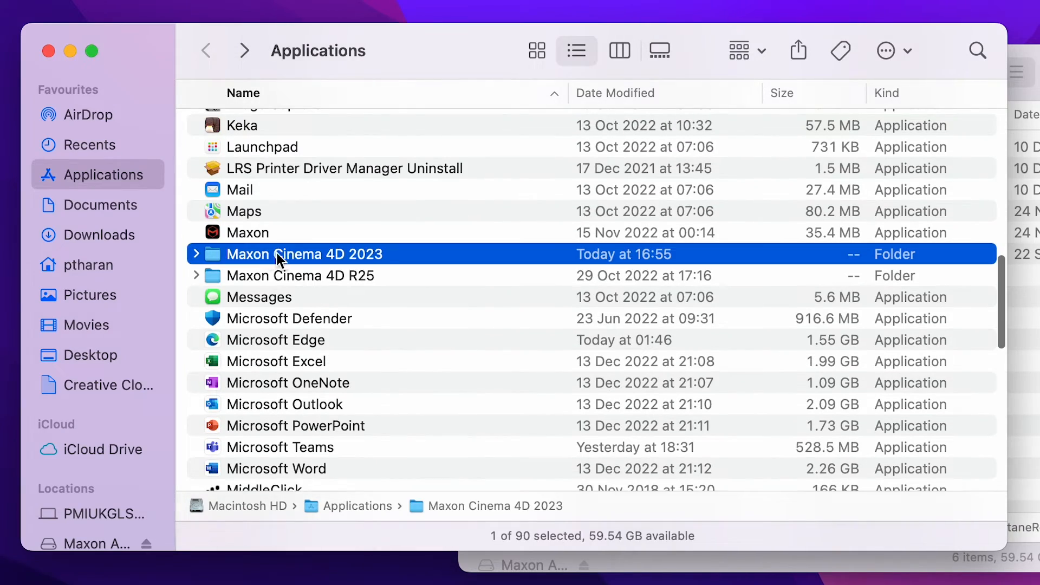
double_click(305, 253)
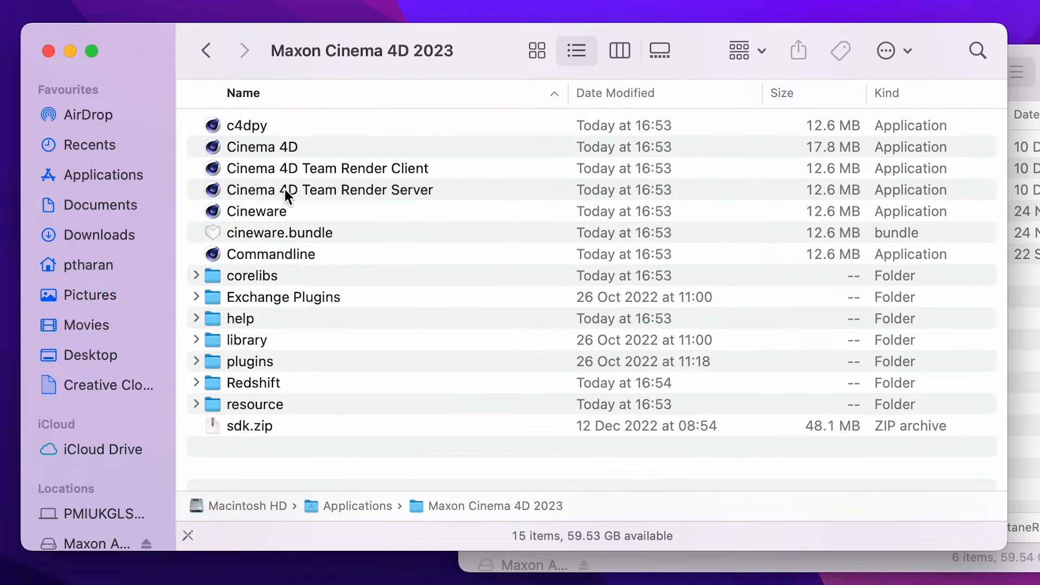
left_click(251, 361)
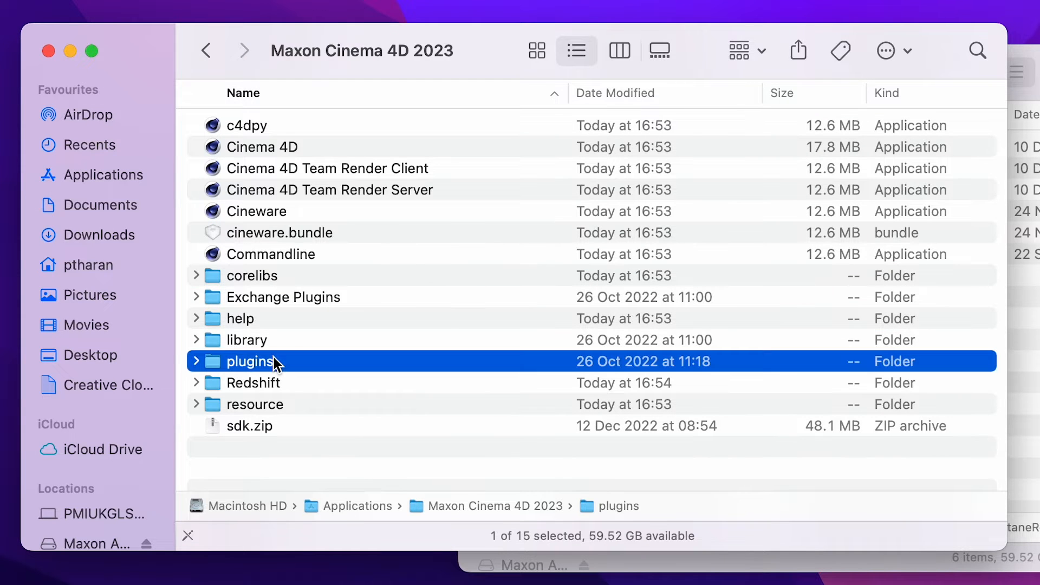
double_click(251, 361)
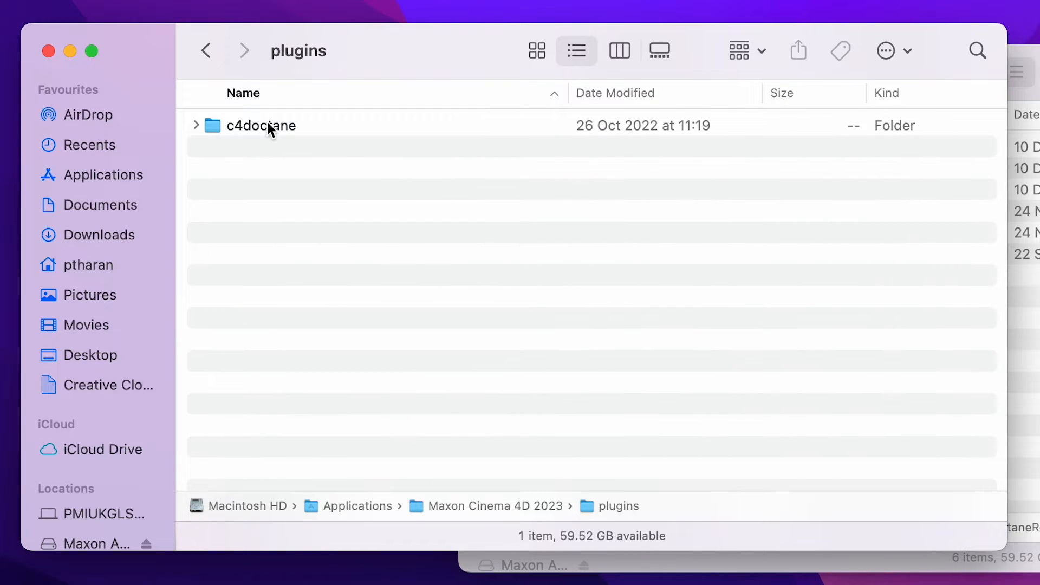
left_click(196, 126)
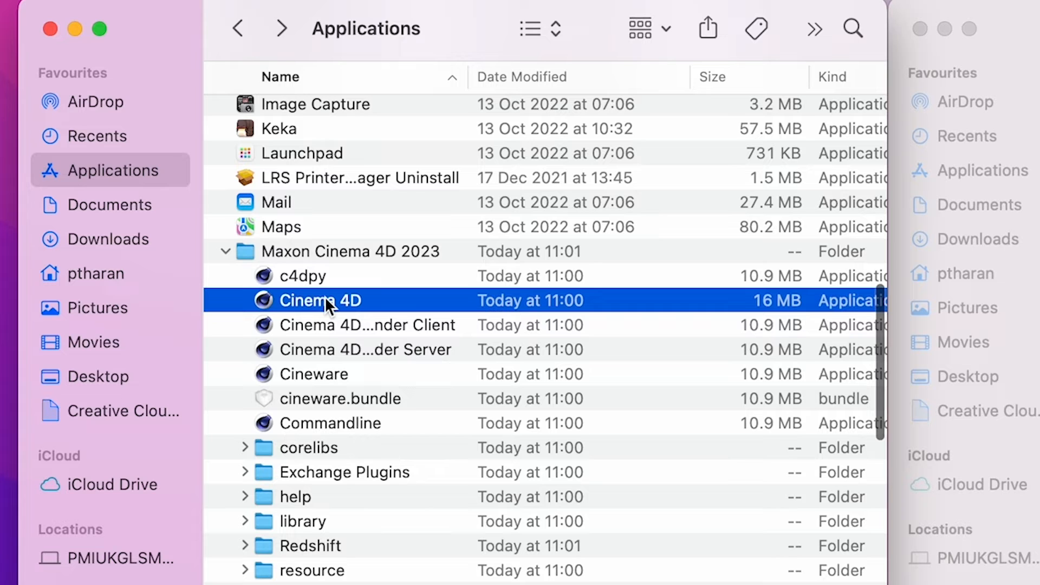
Create a new folder named plugins inside Maxon Cinema 4D 2023, authorising the change.
double_click(350, 250)
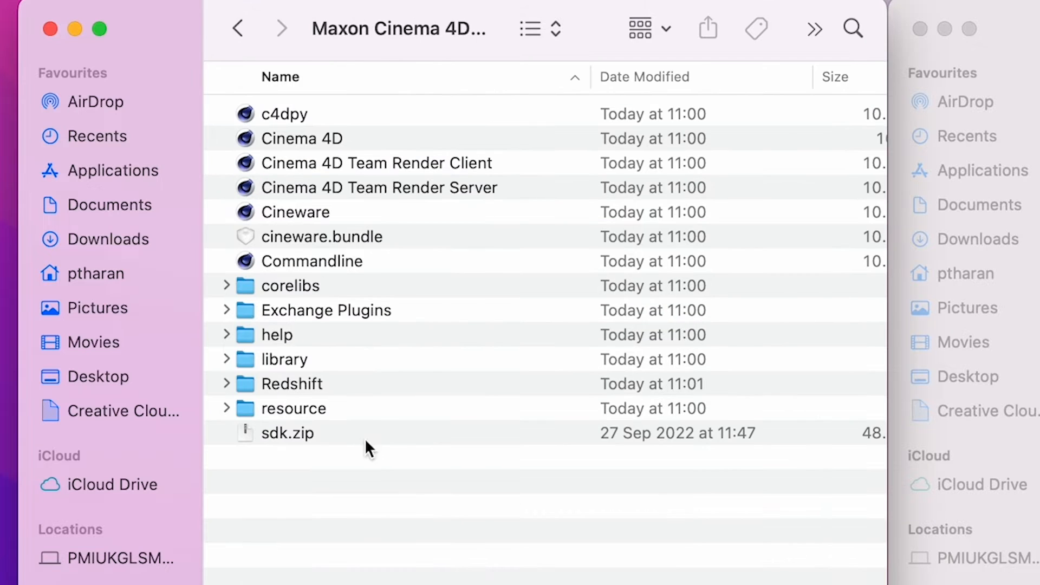
right_click(368, 447)
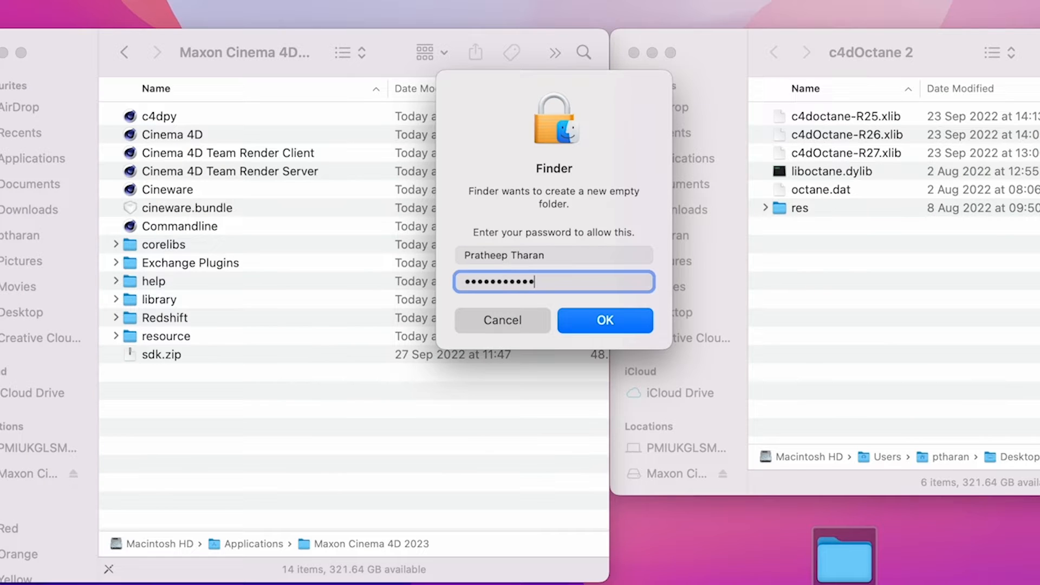
left_click(605, 320)
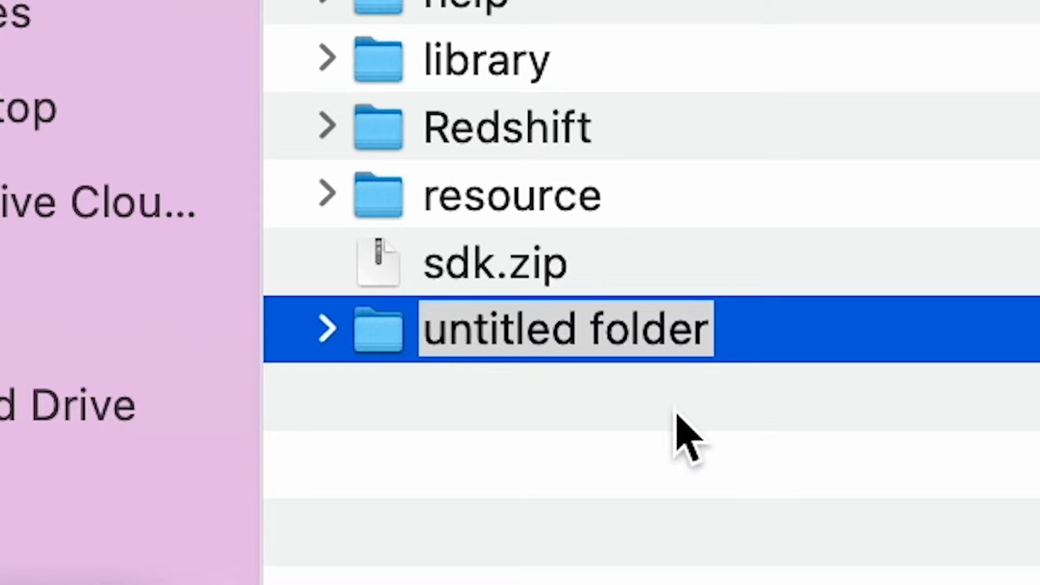
type("pl")
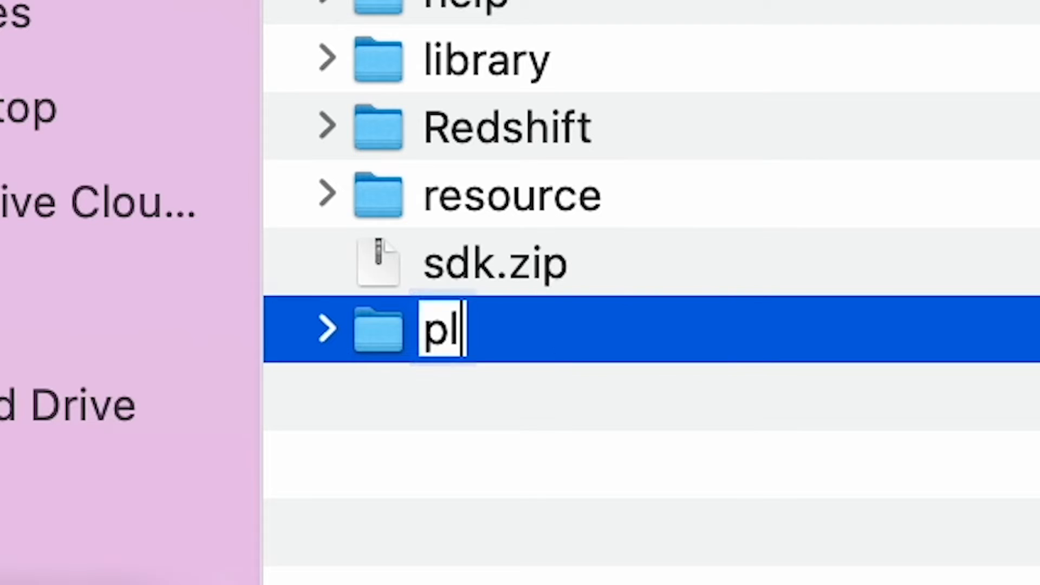
type("ugins")
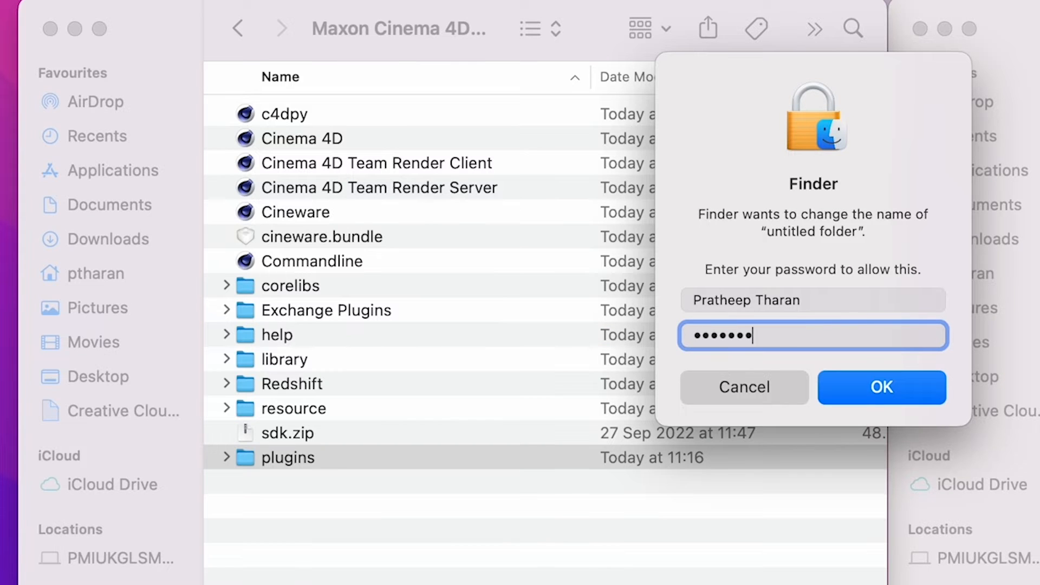
left_click(883, 388)
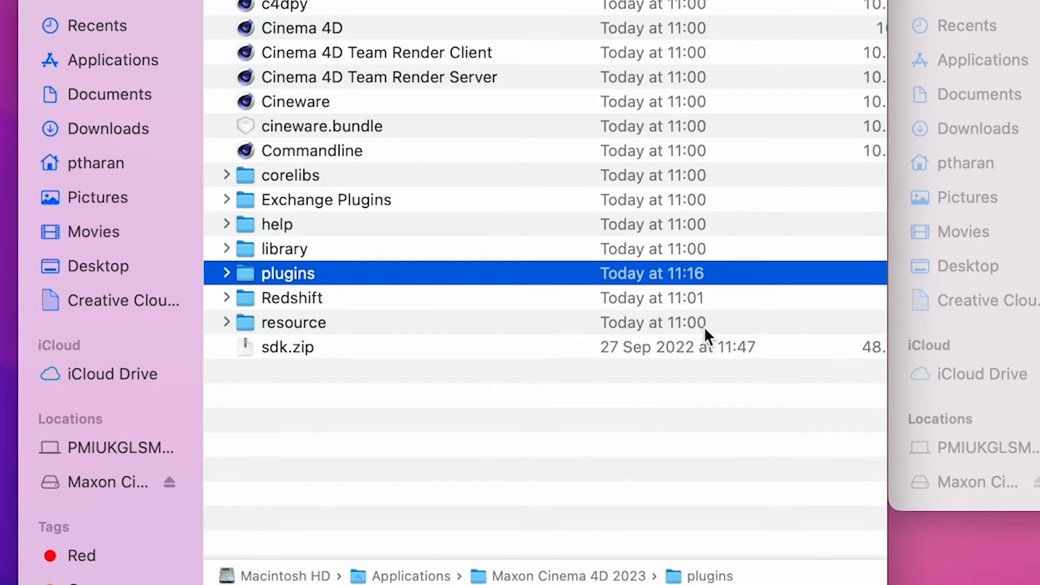
mouse_move(279, 285)
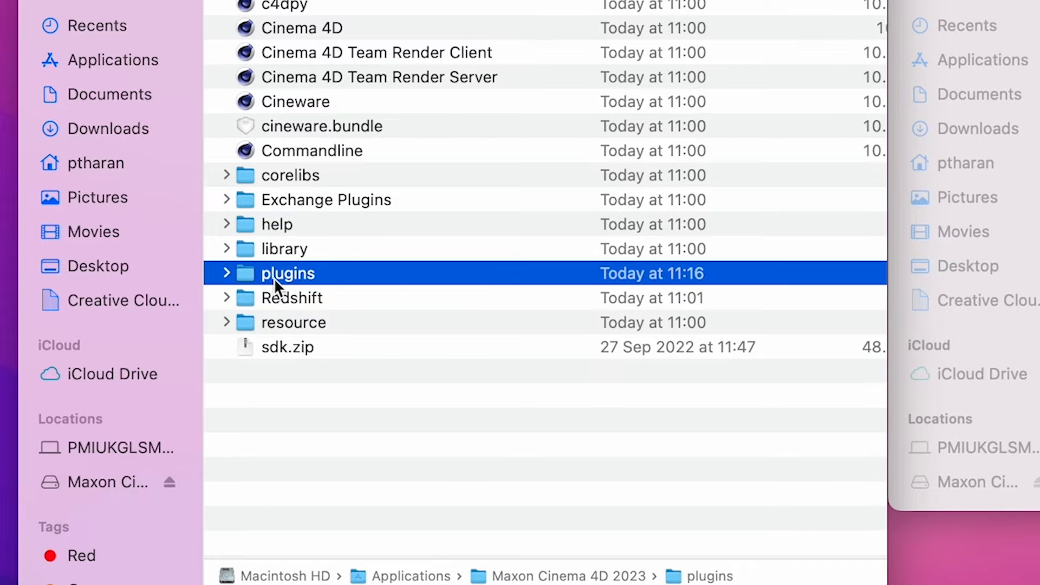
Create a new folder named c4doctane inside the plugins folder.
right_click(454, 438)
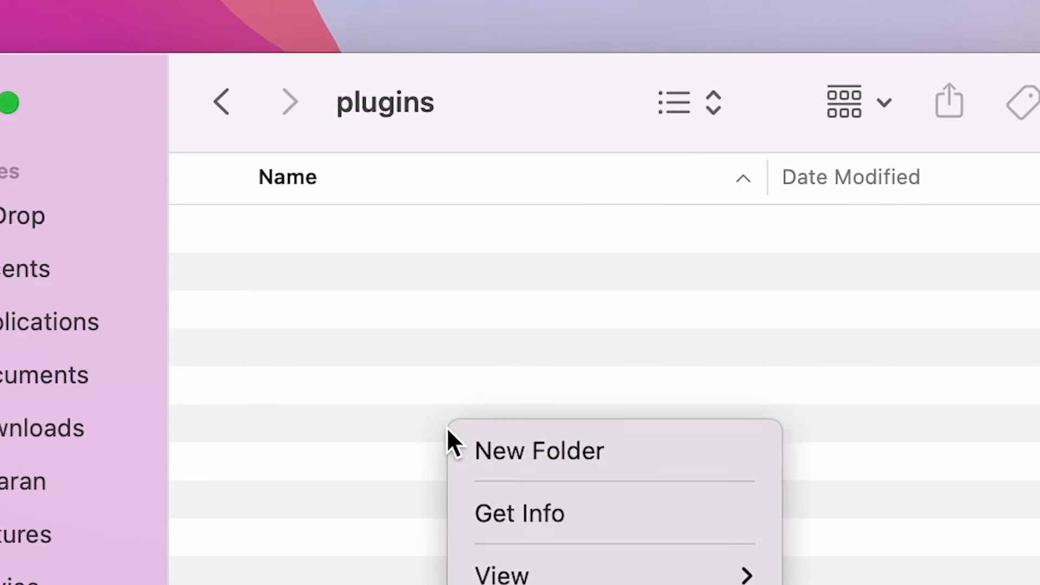
left_click(540, 451)
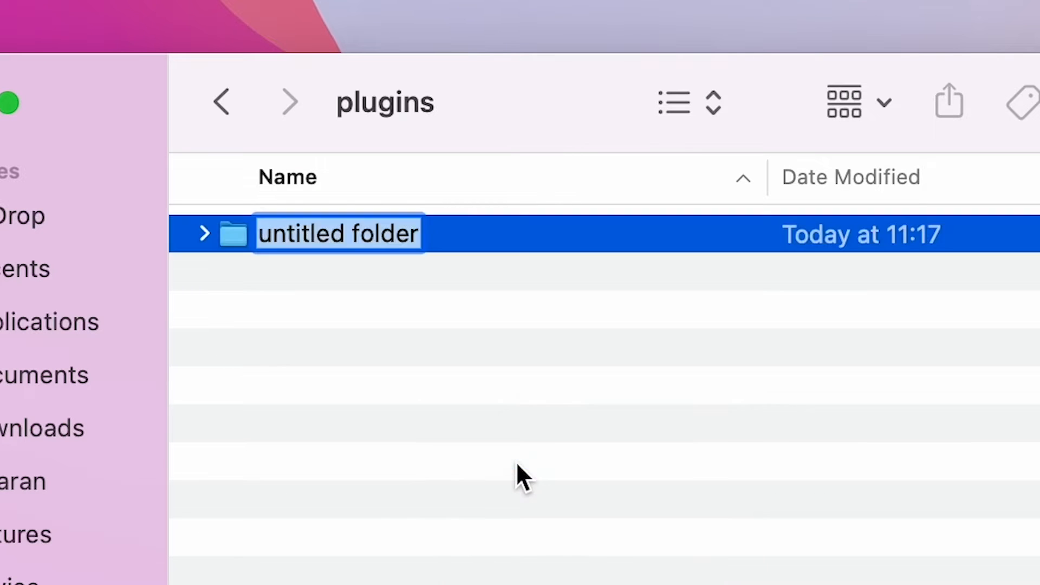
type("c4")
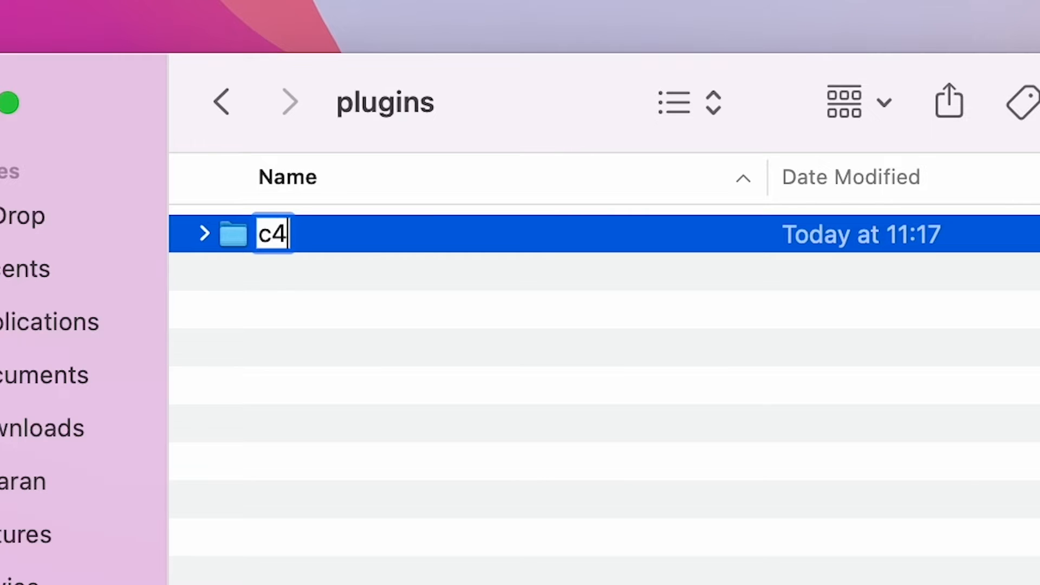
type("doct")
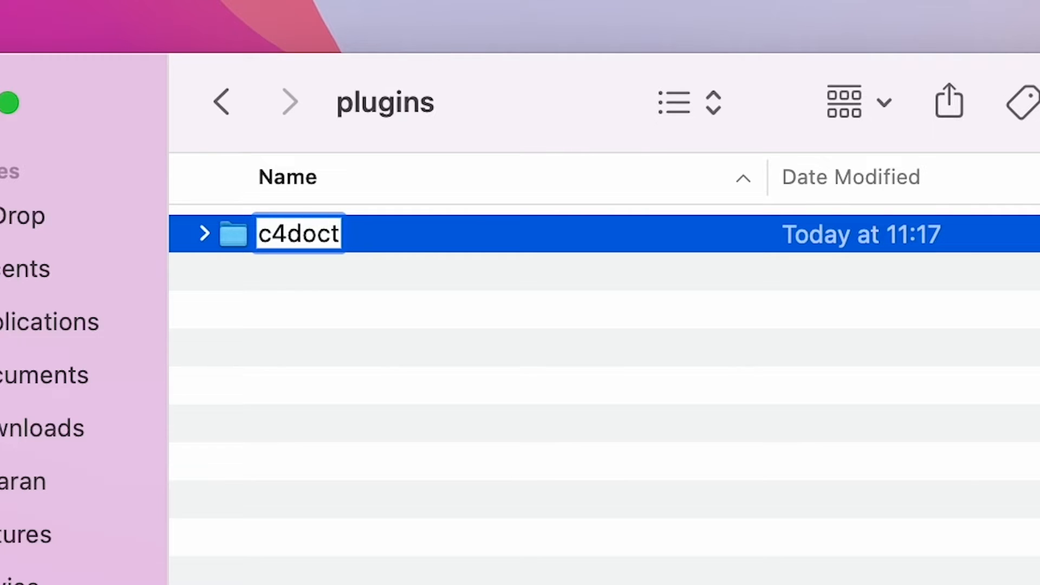
type("ane")
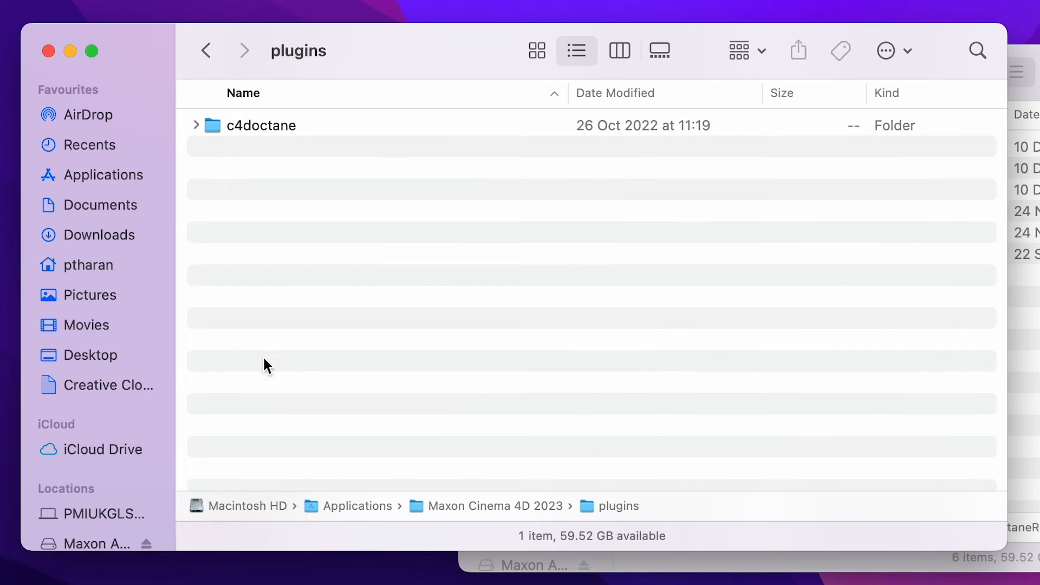
Expand c4doctane to show its files and create a desktop folder named 'c4d Octane plugin'.
left_click(261, 126)
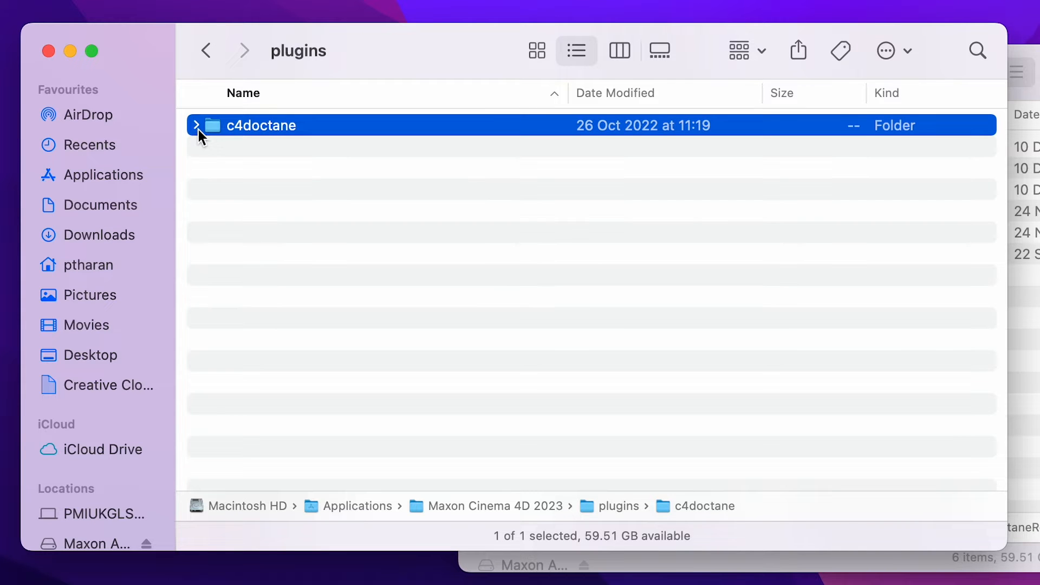
left_click(197, 125)
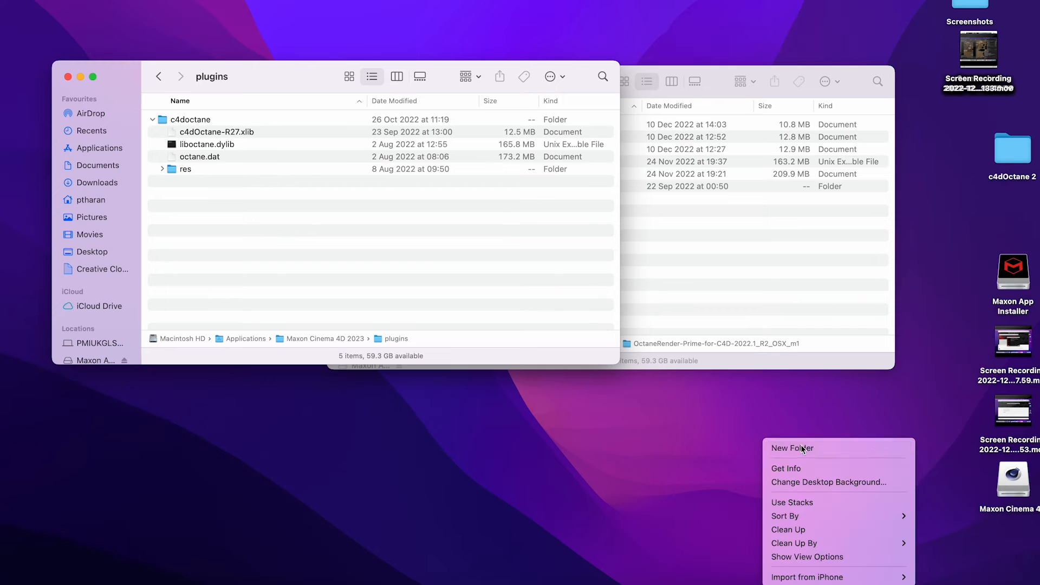
left_click(791, 448)
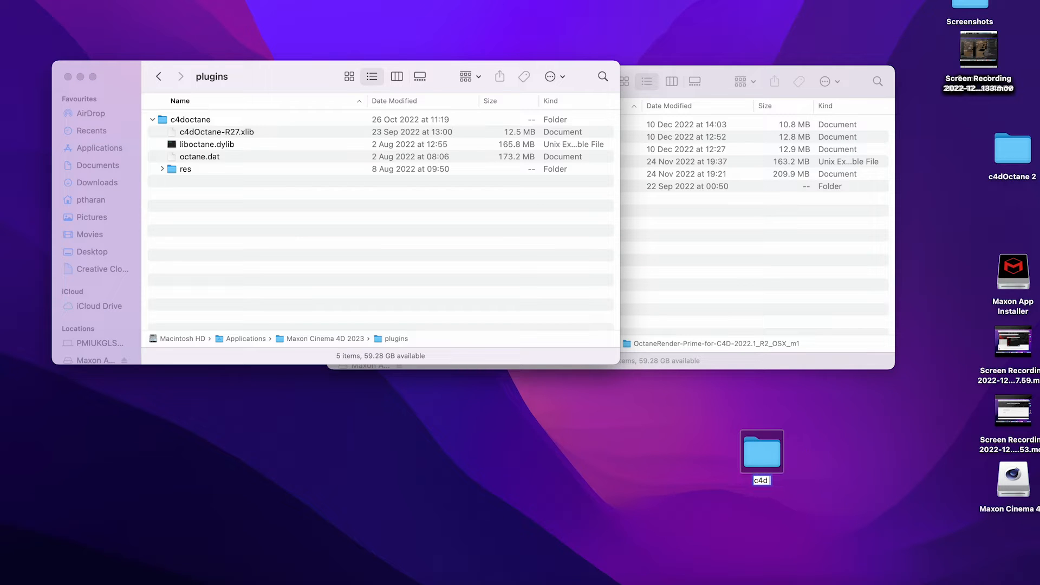
type("c4d Octane plugin")
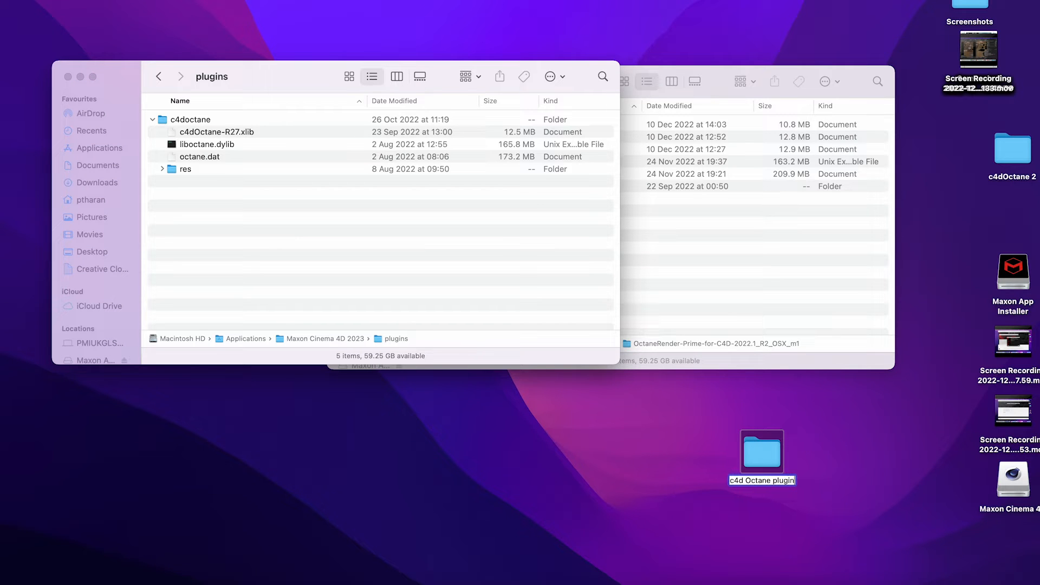
double_click(762, 451)
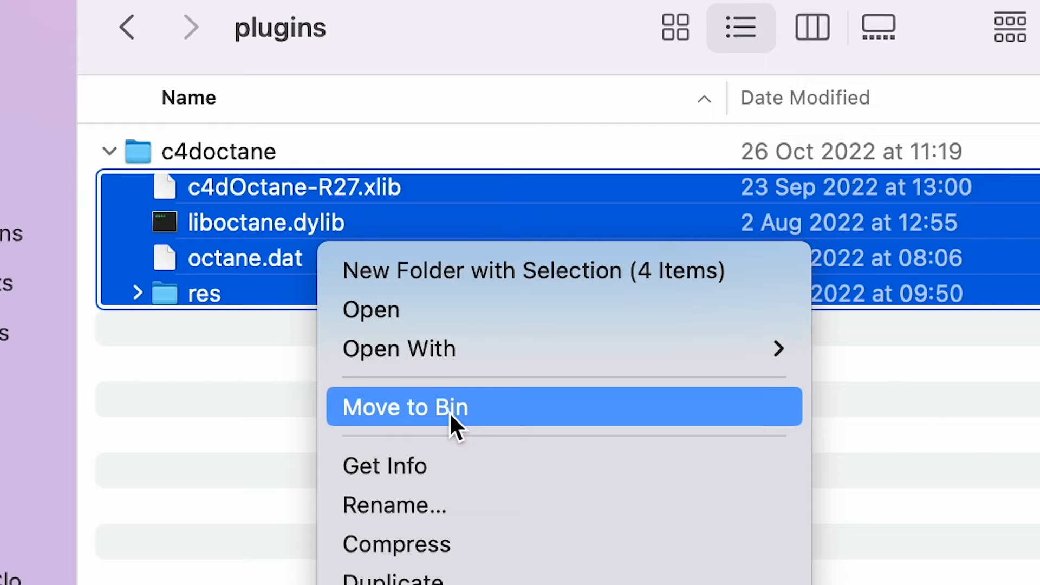
mouse_move(478, 451)
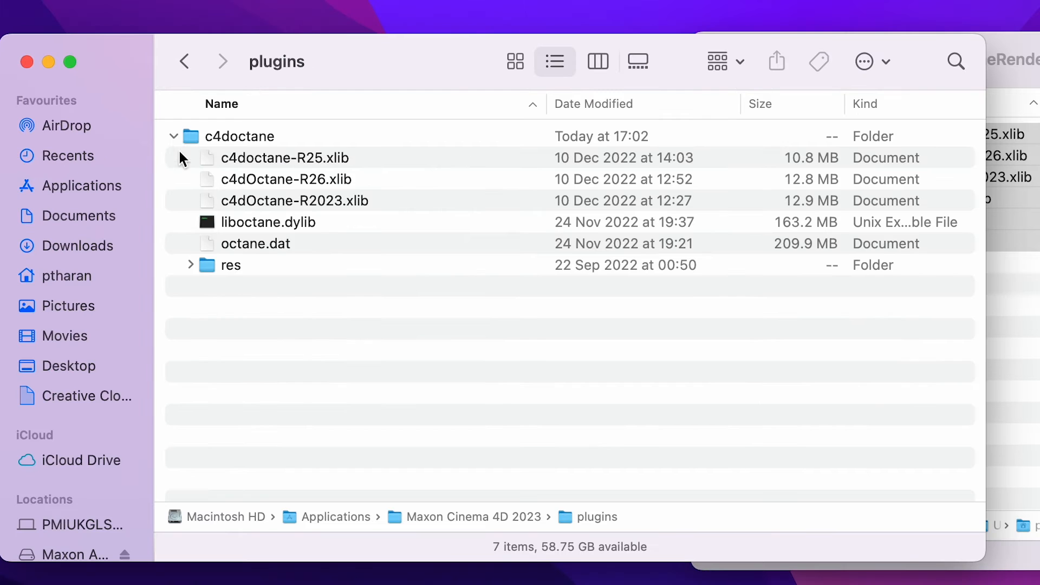
mouse_move(292, 167)
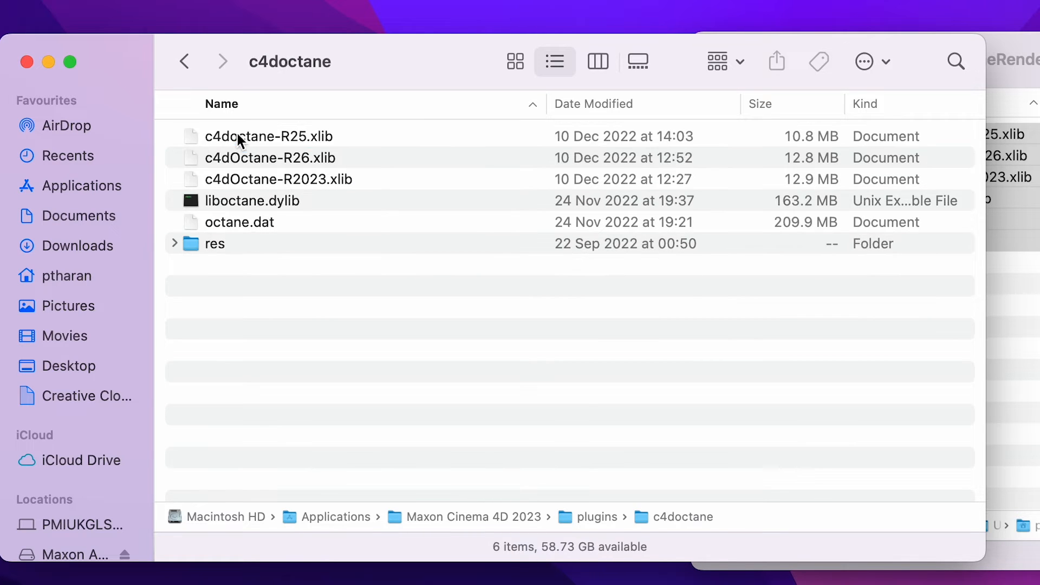
Move the R25 and R26 xlib files to the Bin, keeping only the R2023 xlib, liboctane.dylib, octane.dat and res.
left_click(269, 136)
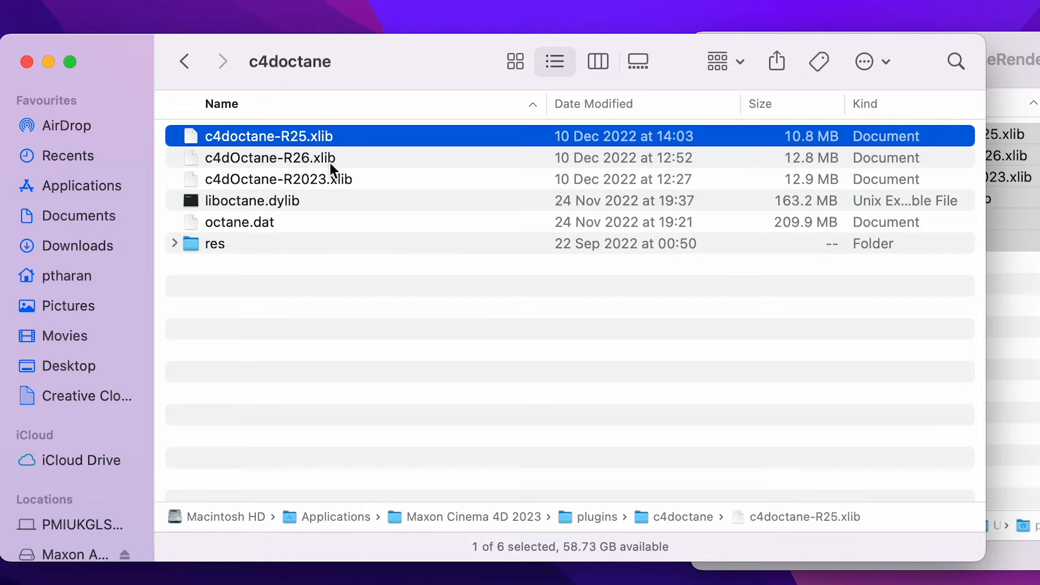
left_click(269, 158)
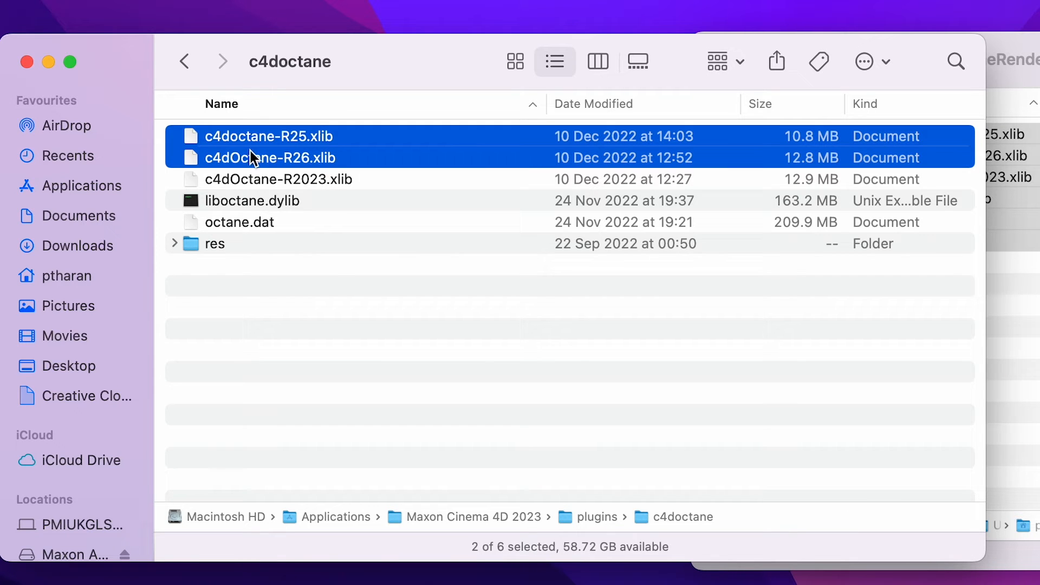
right_click(270, 158)
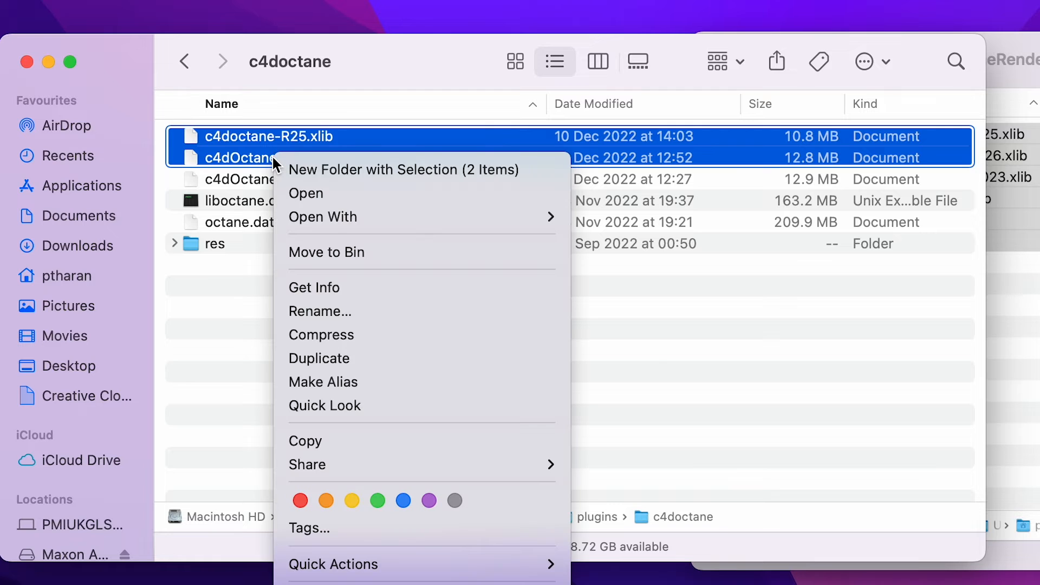
mouse_move(403, 269)
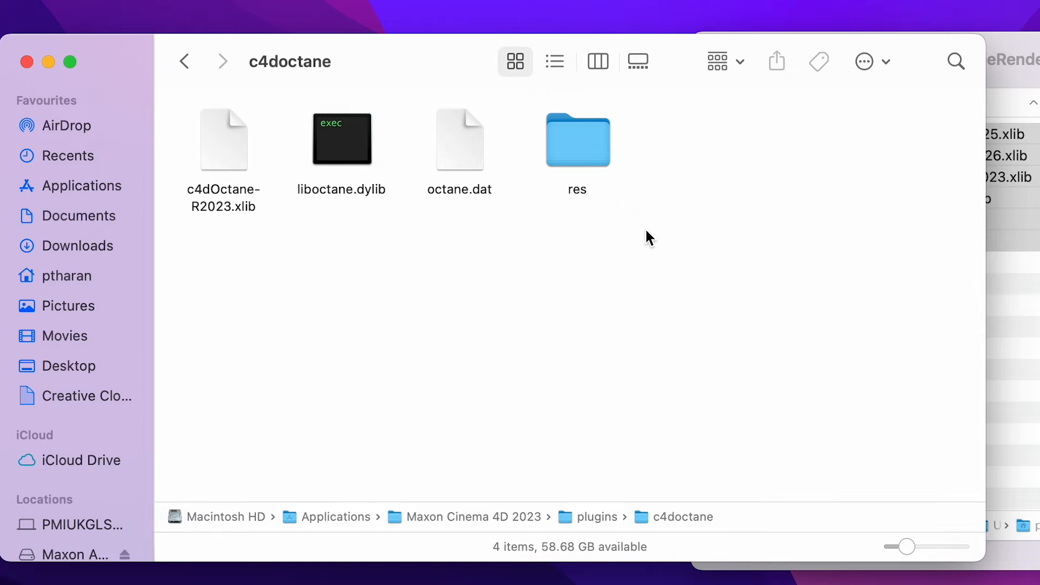
left_click(342, 139)
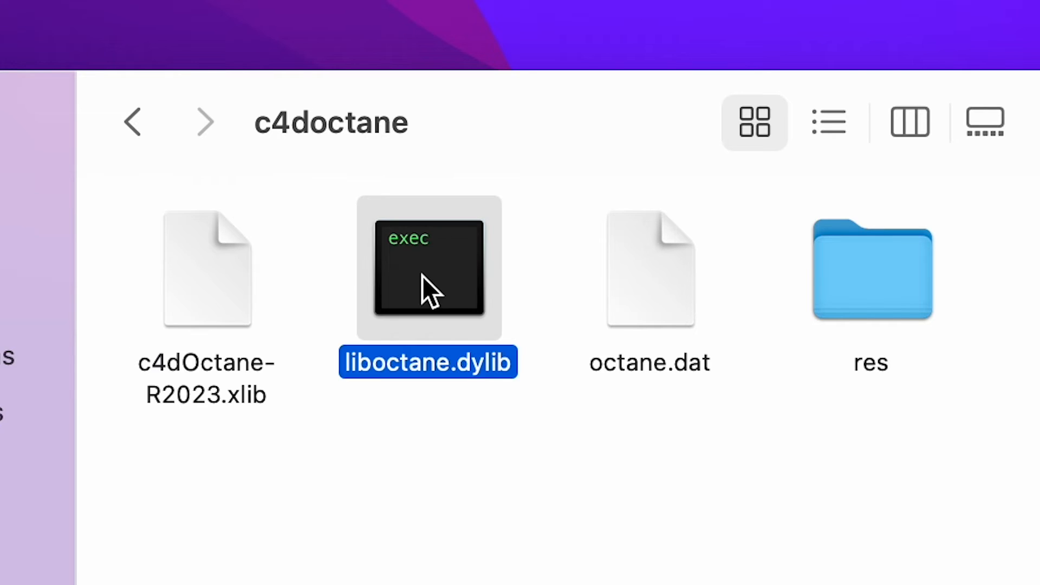
left_click(872, 269)
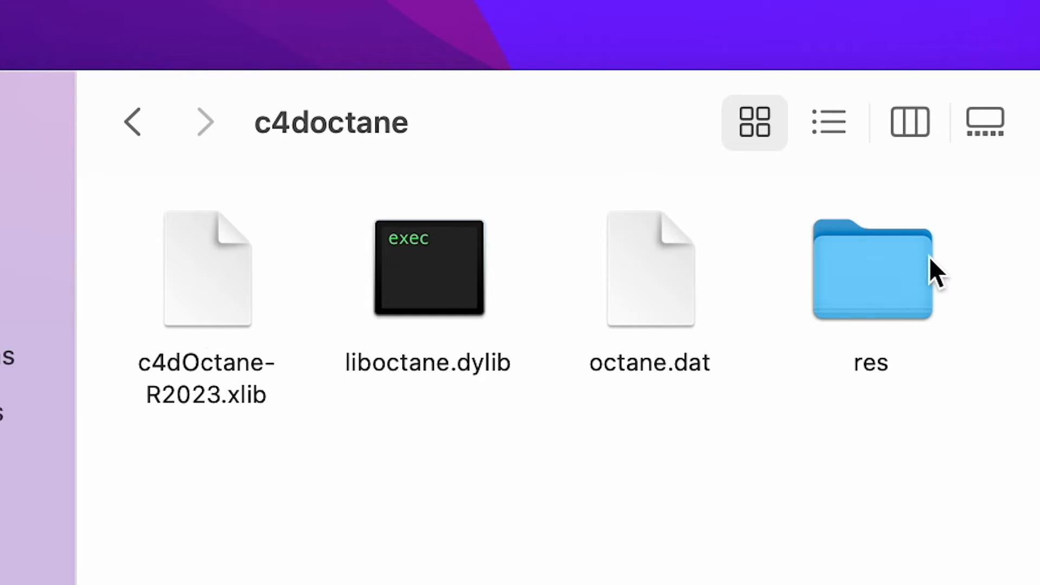
mouse_move(1022, 279)
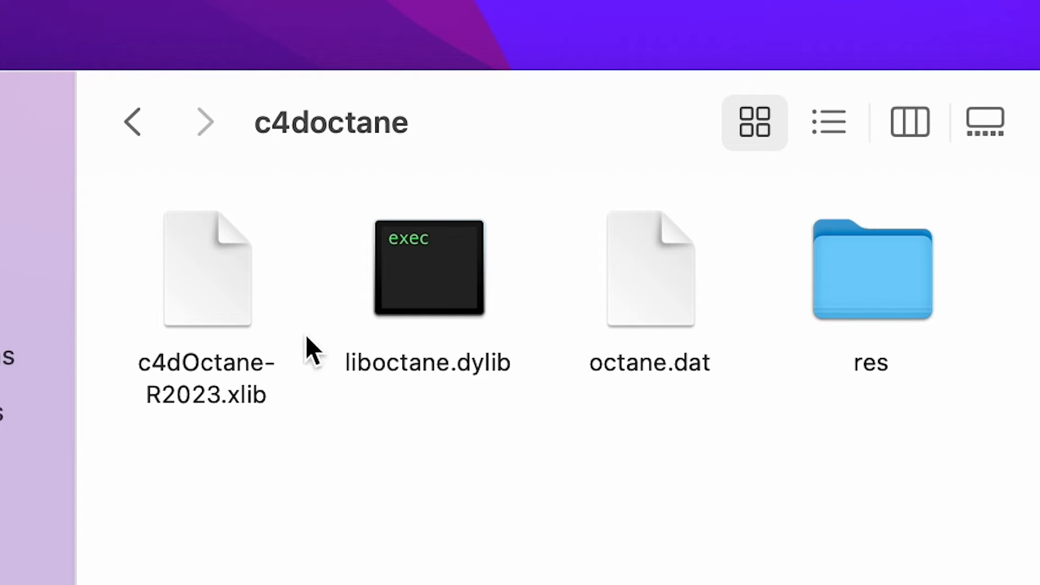
mouse_move(947, 203)
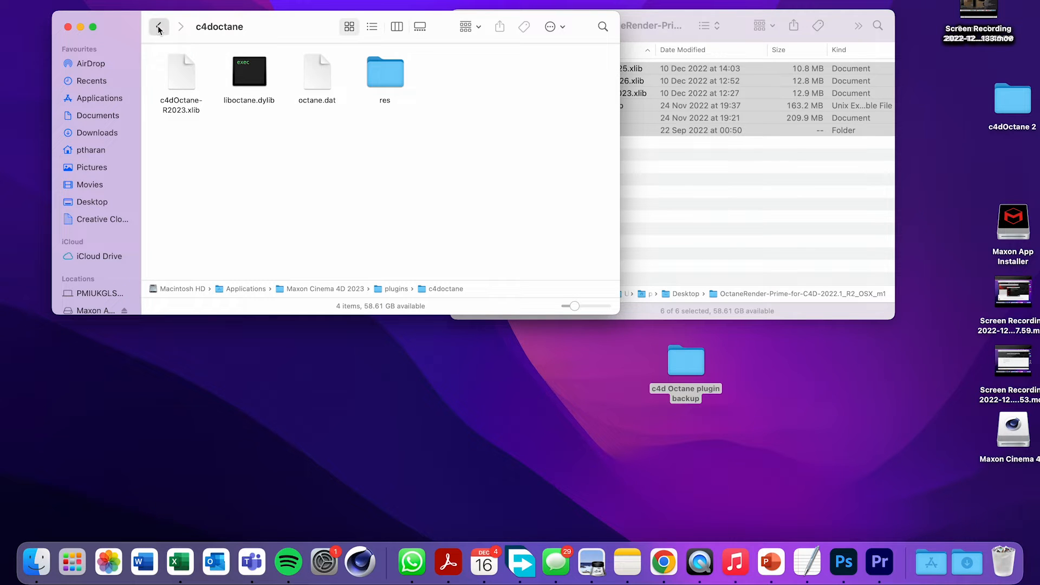
Return to the plugins folder, collapse c4doctane and close the Finder window.
left_click(158, 26)
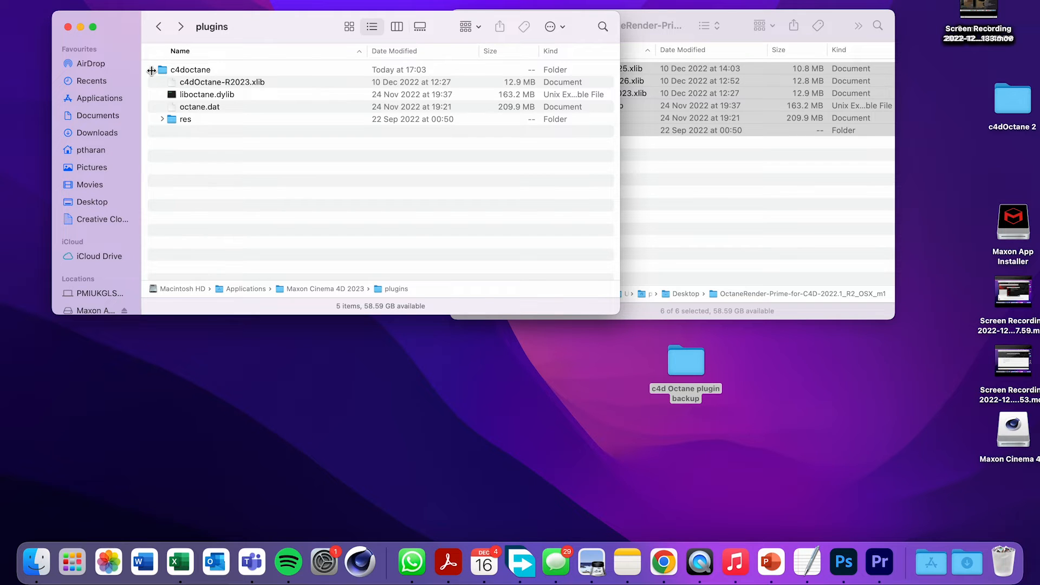
left_click(153, 70)
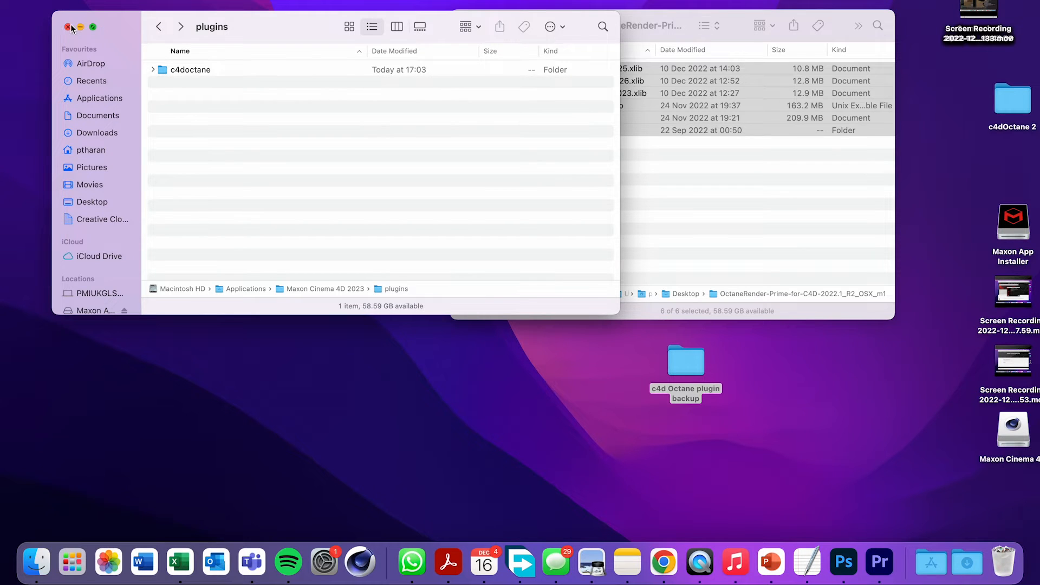
left_click(69, 28)
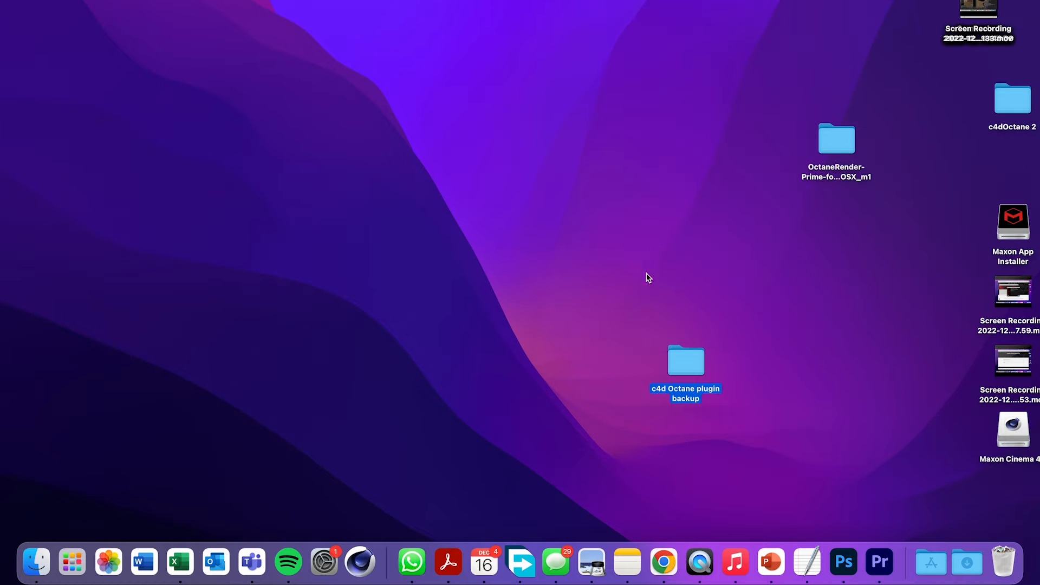
left_click_drag(686, 360, 844, 222)
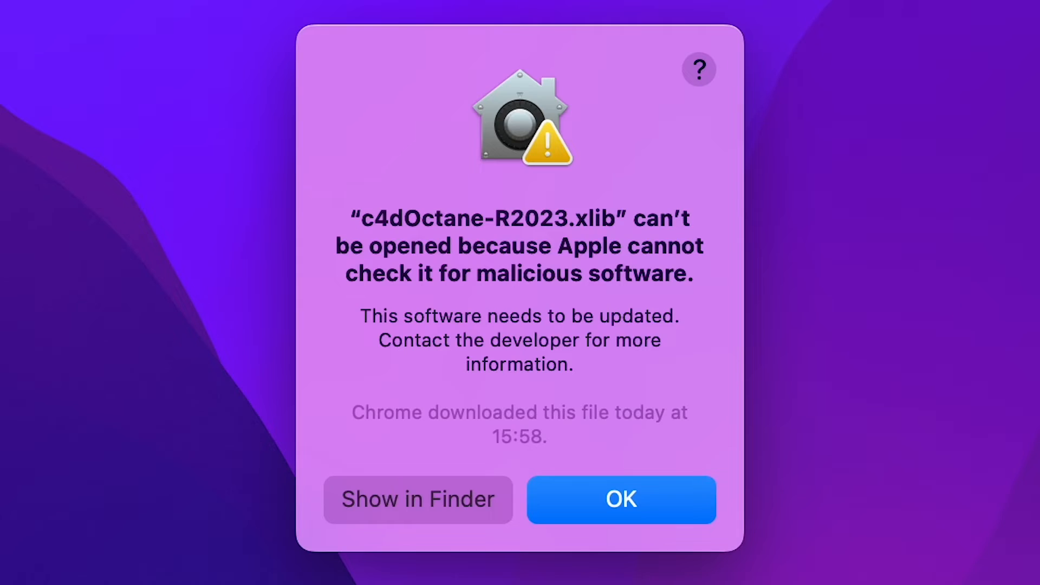
mouse_move(549, 315)
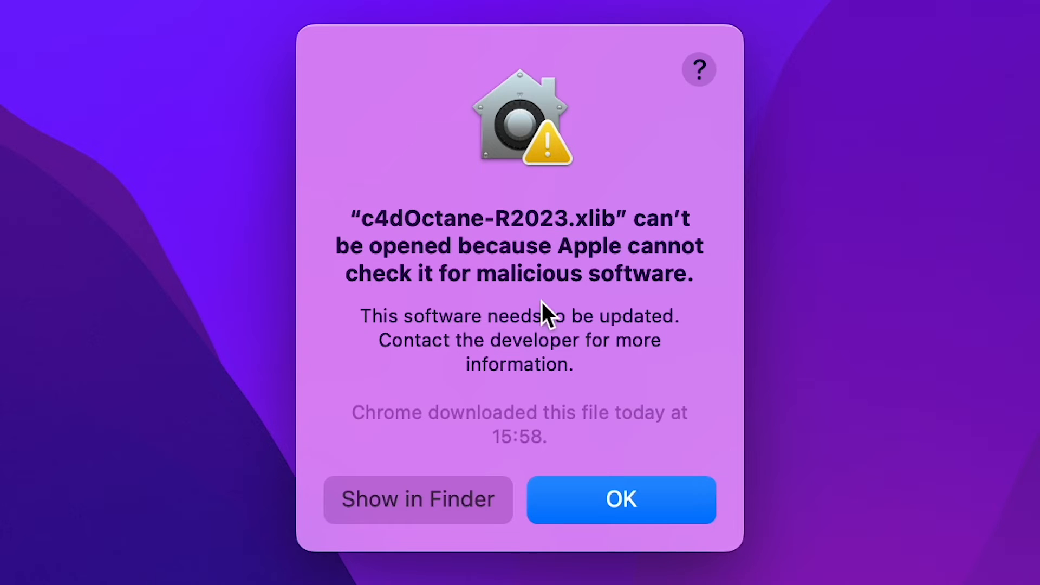
mouse_move(776, 386)
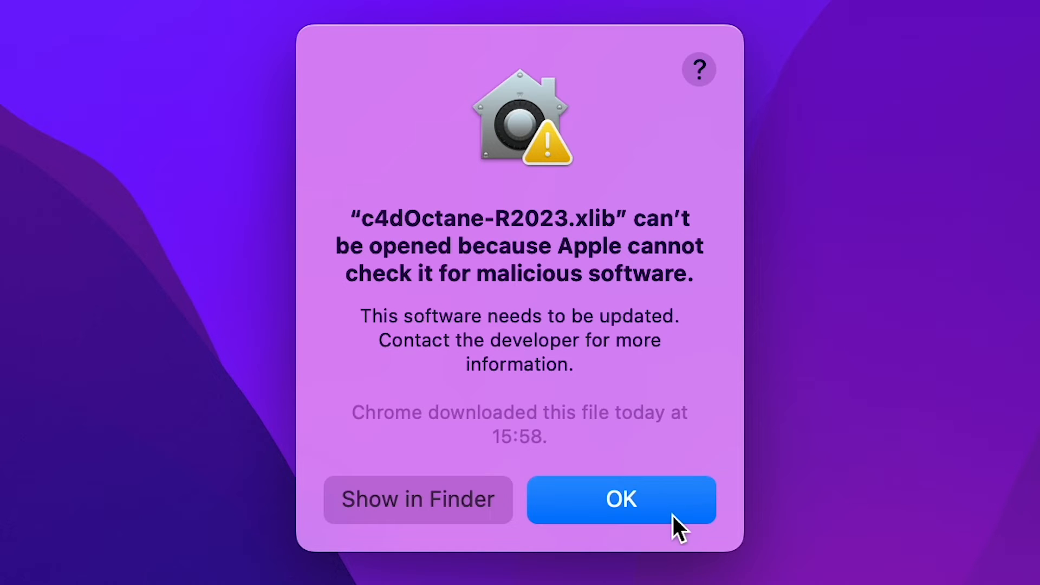
left_click(621, 500)
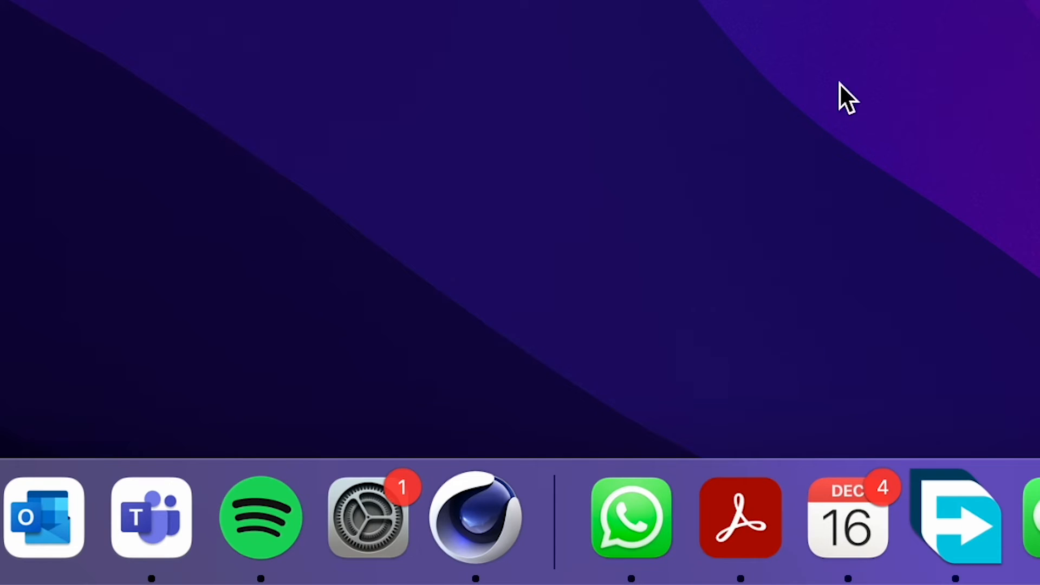
mouse_move(474, 332)
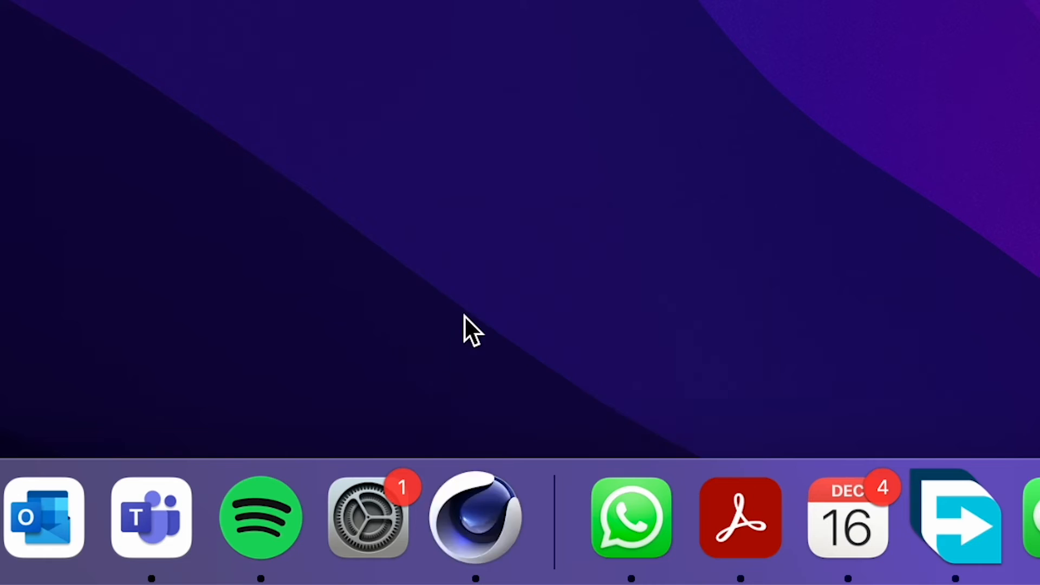
Search 'youtube pro' in a new tab and reach the Pro Tharan Octane X install video.
left_click(476, 517)
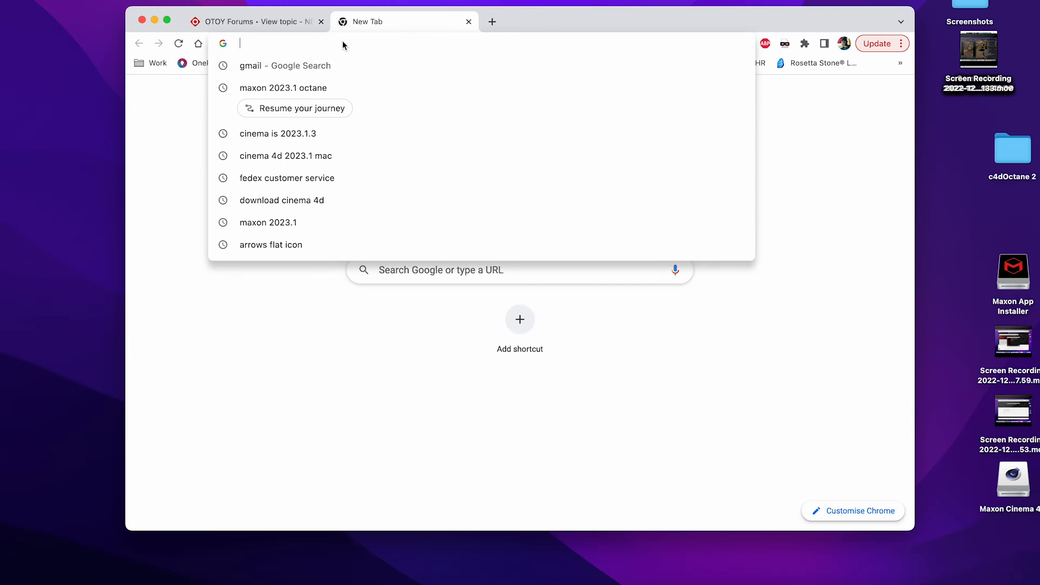
type("youtube pro")
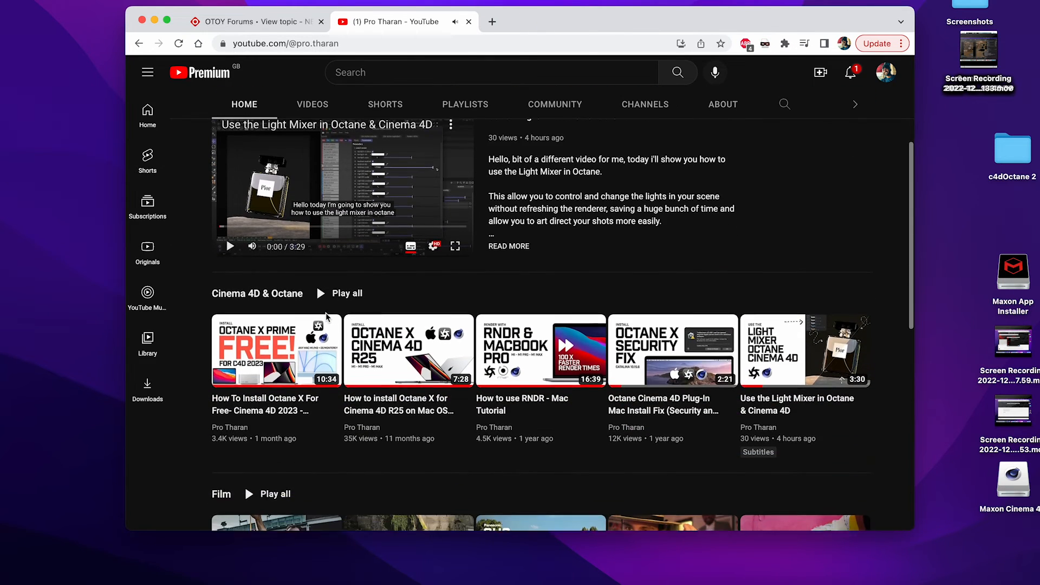
scroll("down", 3)
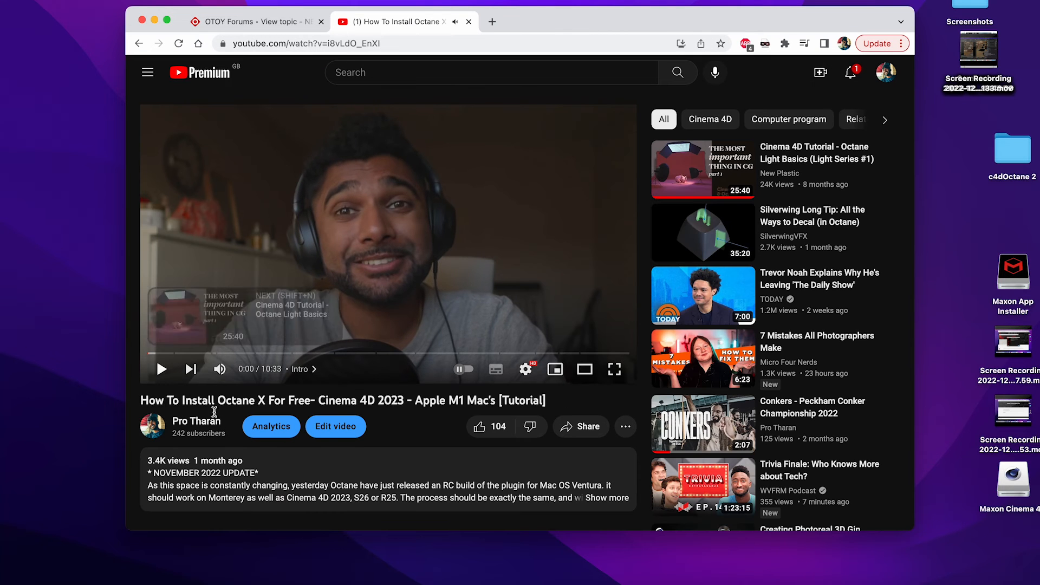
scroll("down", 3)
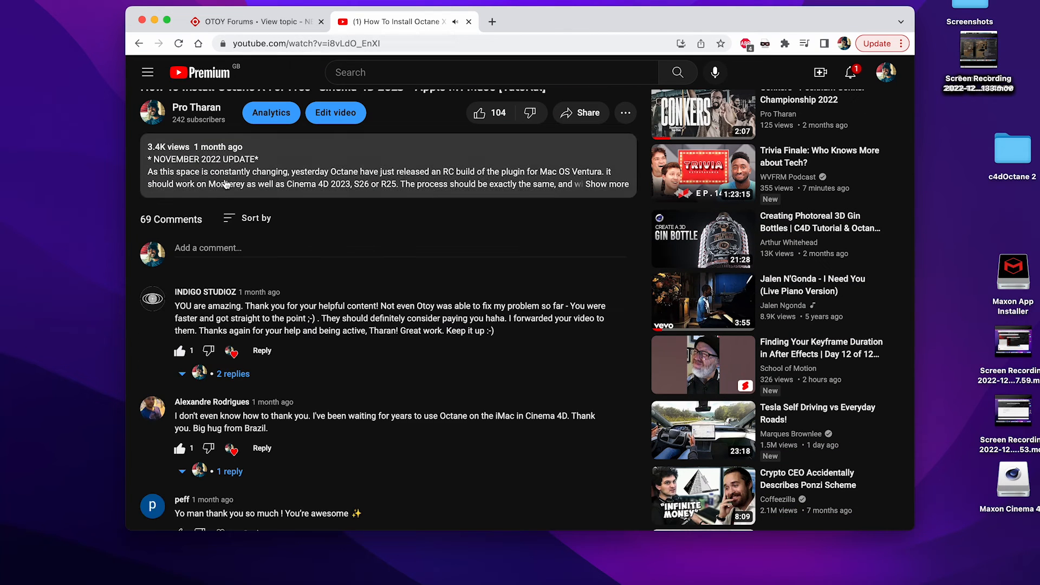
Expand the video description and select the command that disables the security gateway.
left_click(604, 185)
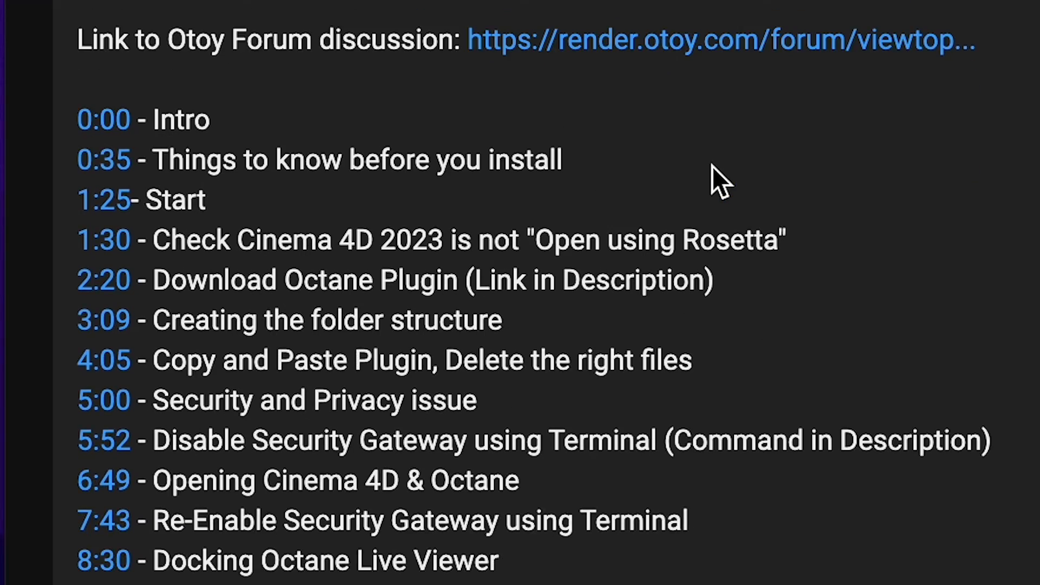
scroll("down", 3)
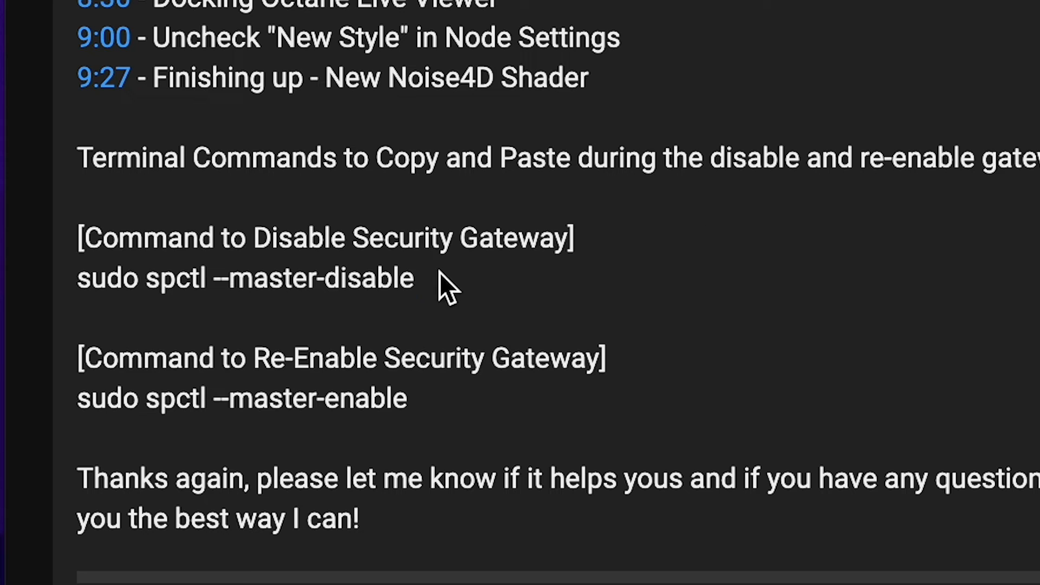
left_click_drag(444, 278, 78, 277)
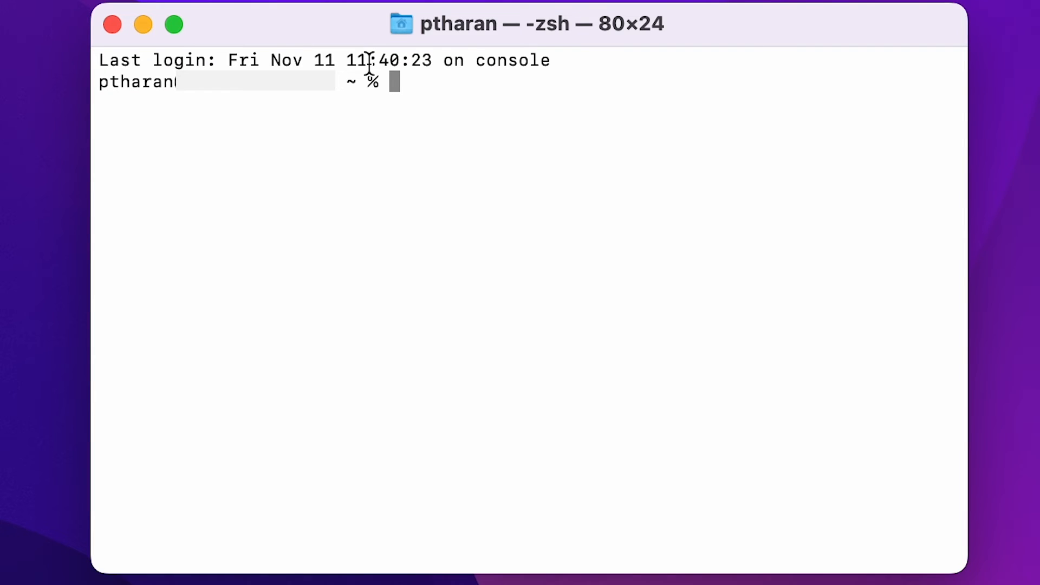
Run 'sudo spctl --master-disable' in Terminal to turn off Gatekeeper.
type("sudo spctl --master-disable")
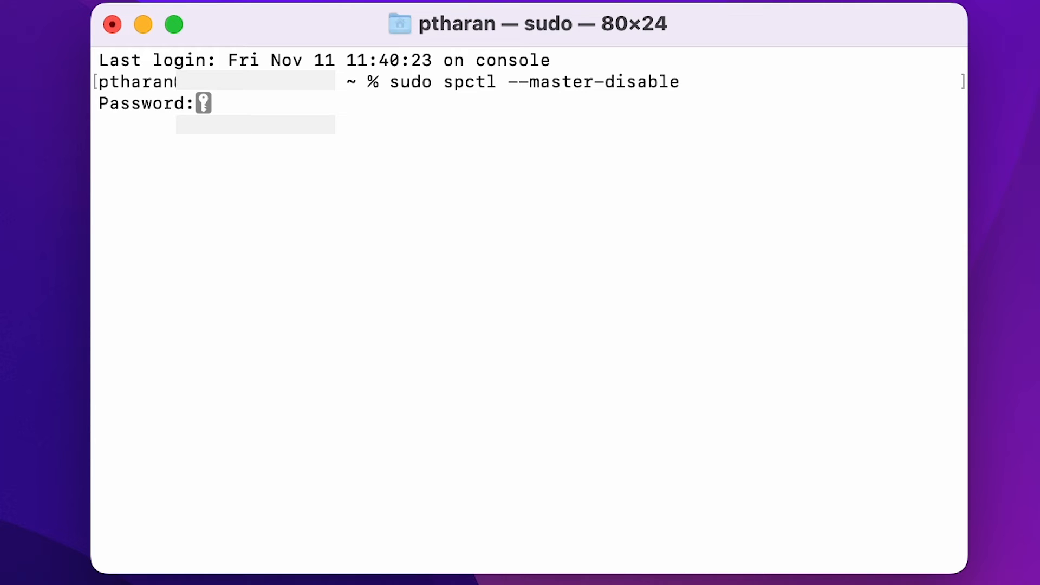
key("enter")
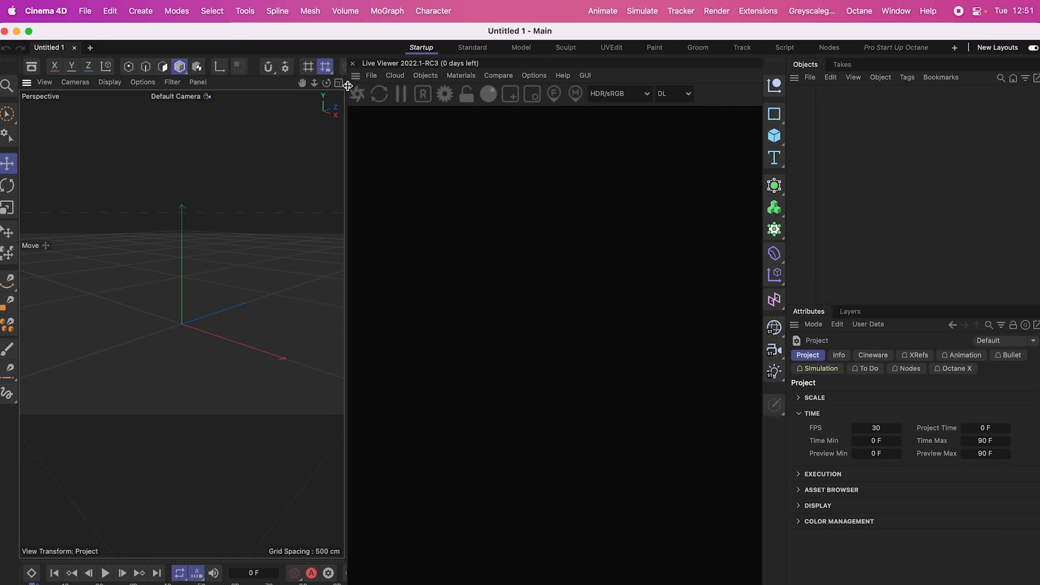
Load Install.c4d via Octane Settings and start the Live Viewer render of the checkered sphere.
left_click(859, 10)
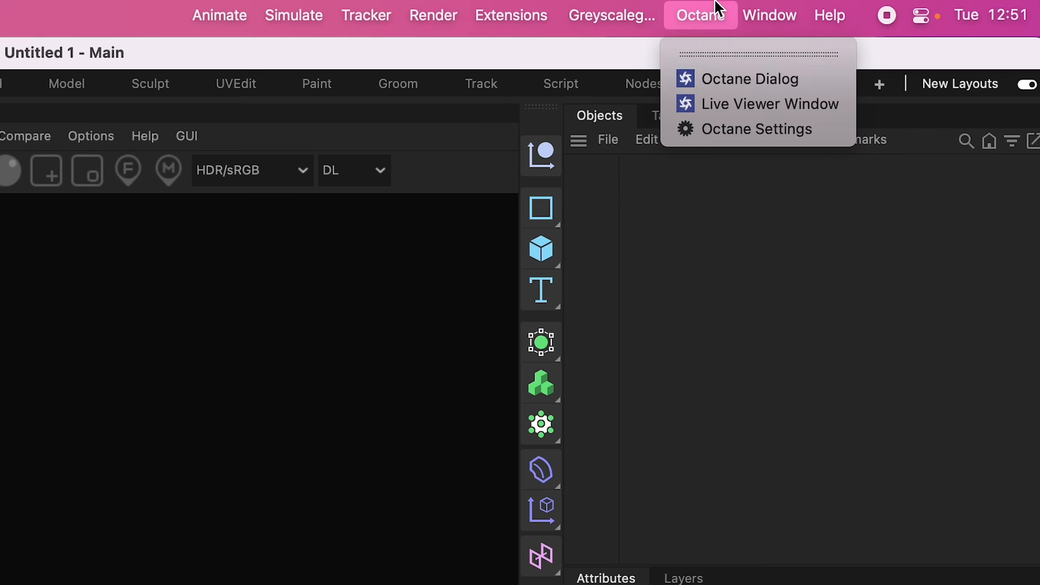
mouse_move(710, 153)
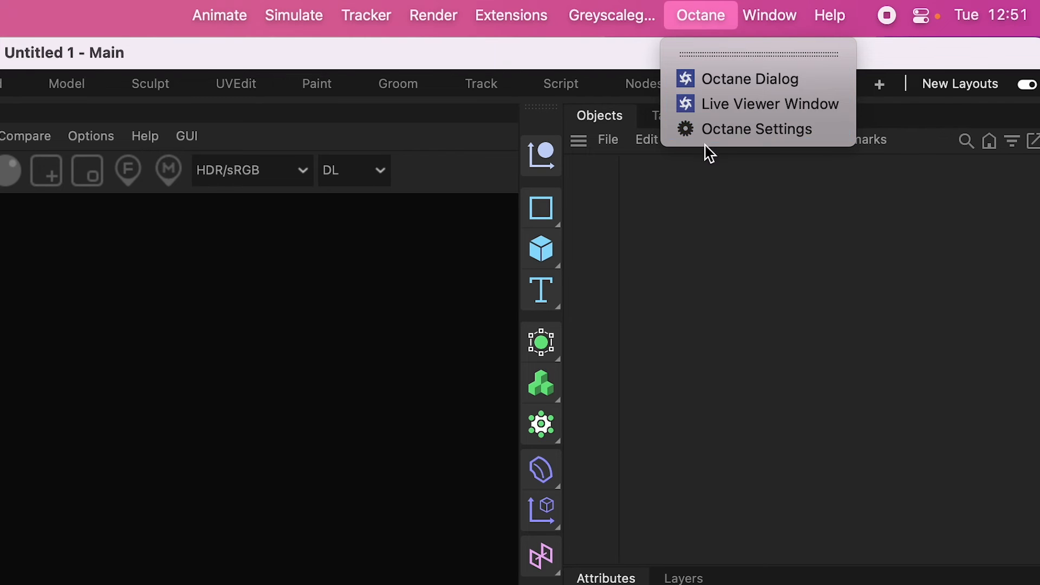
left_click(770, 104)
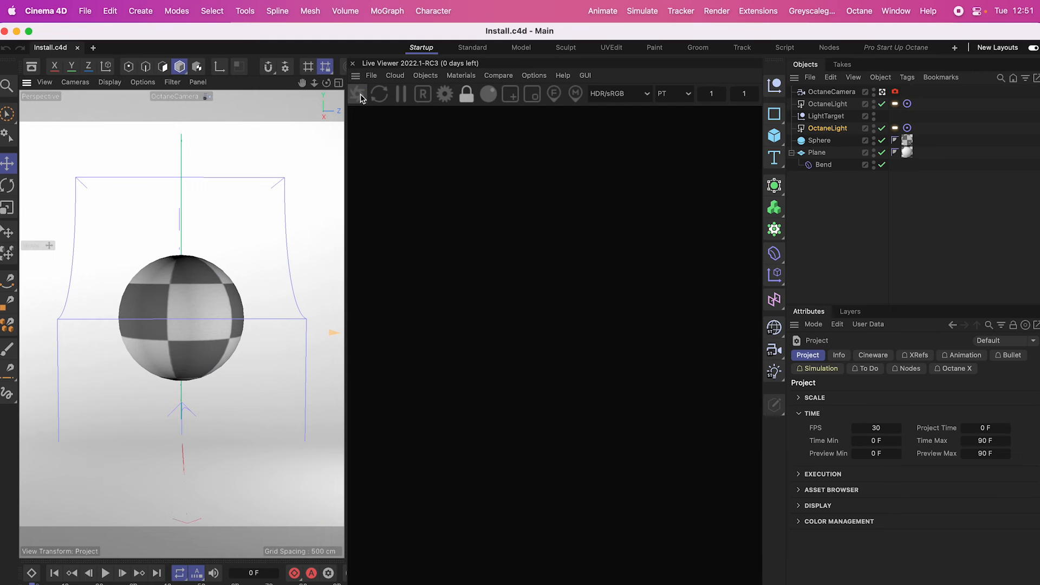
left_click(356, 94)
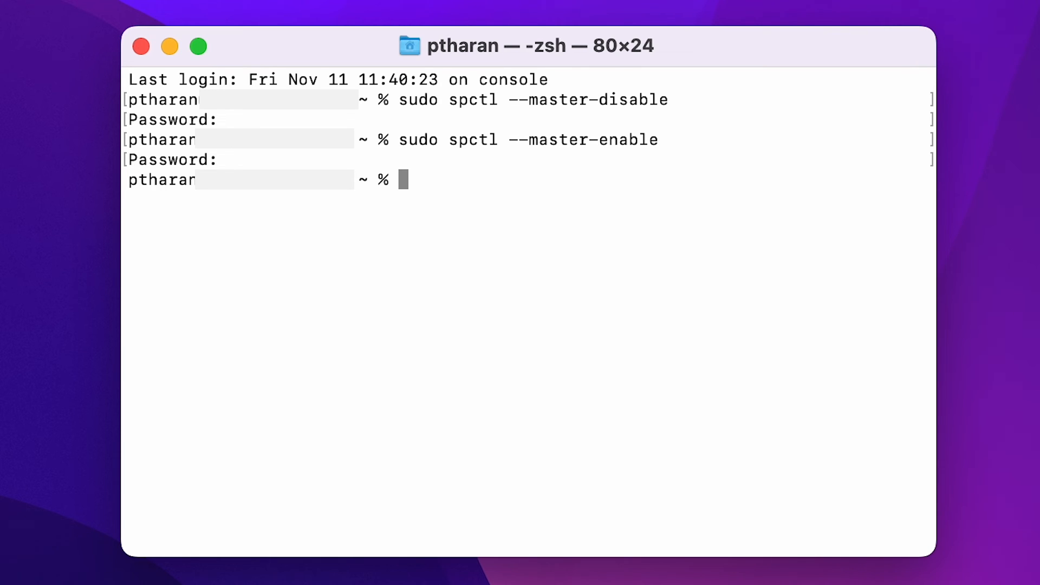
mouse_move(229, 85)
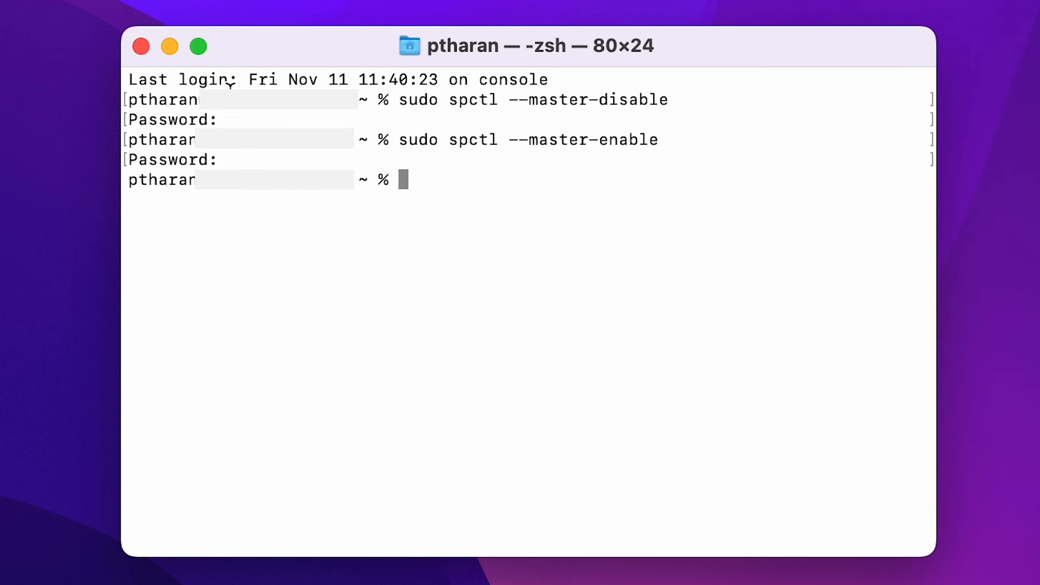
Run sudo spctl --master-enable in Terminal to turn Gatekeeper back on.
left_click(351, 558)
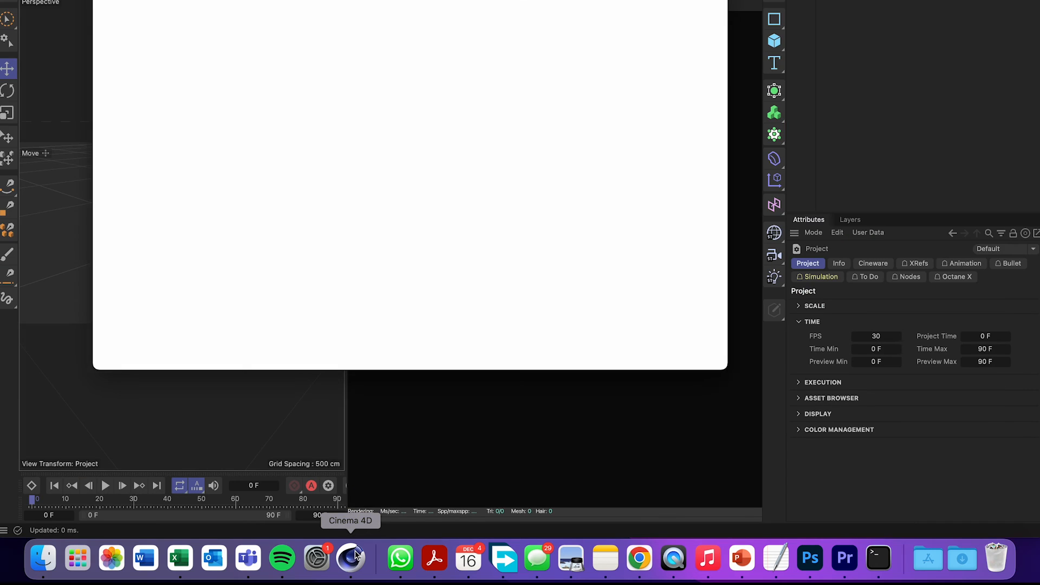
Return to Cinema 4D, reload Install.c4d and render the glass sphere with a second Sphere.1 beside it.
left_click(85, 11)
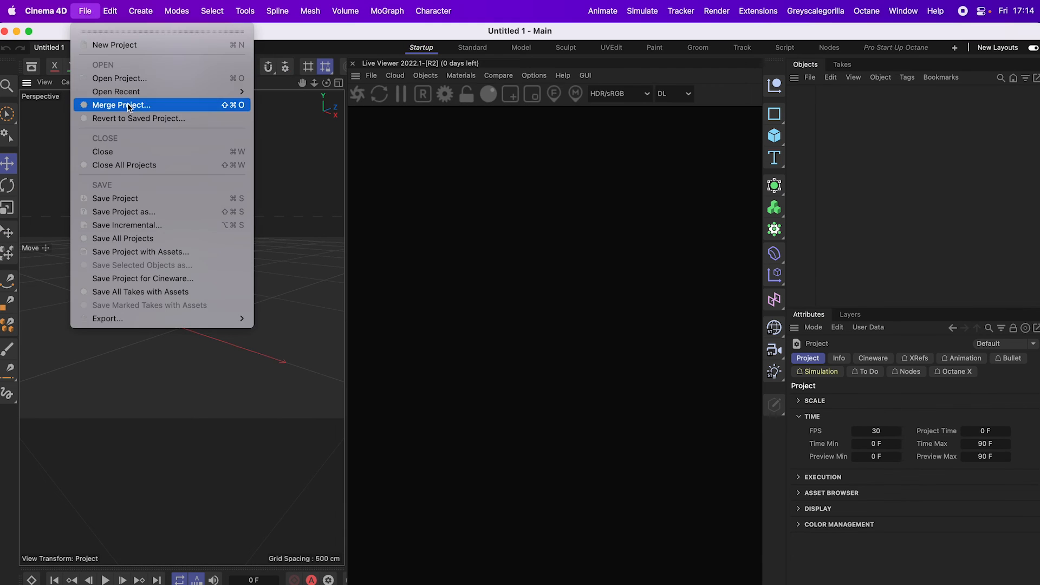
left_click(122, 105)
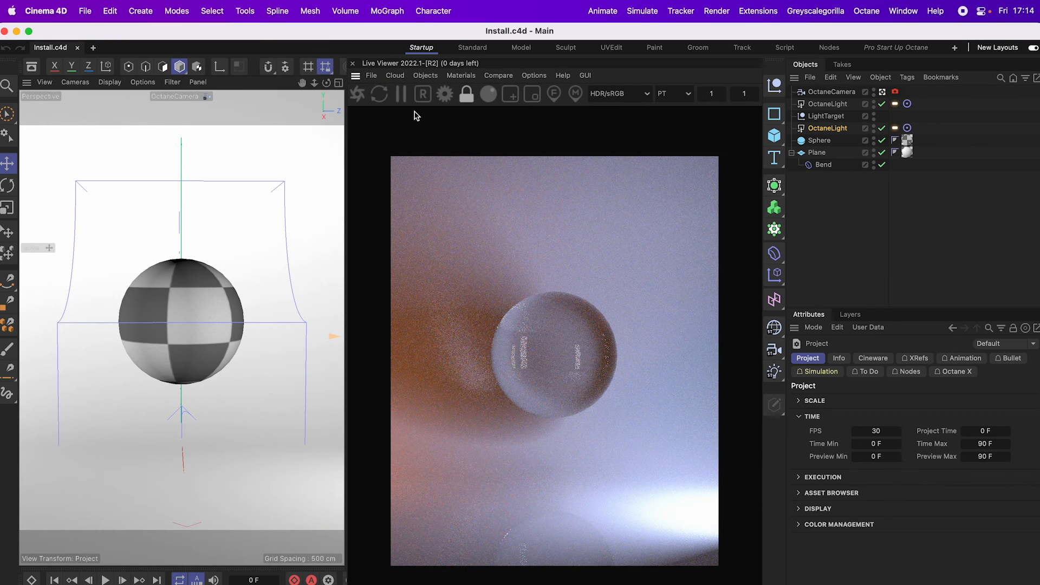
mouse_move(401, 93)
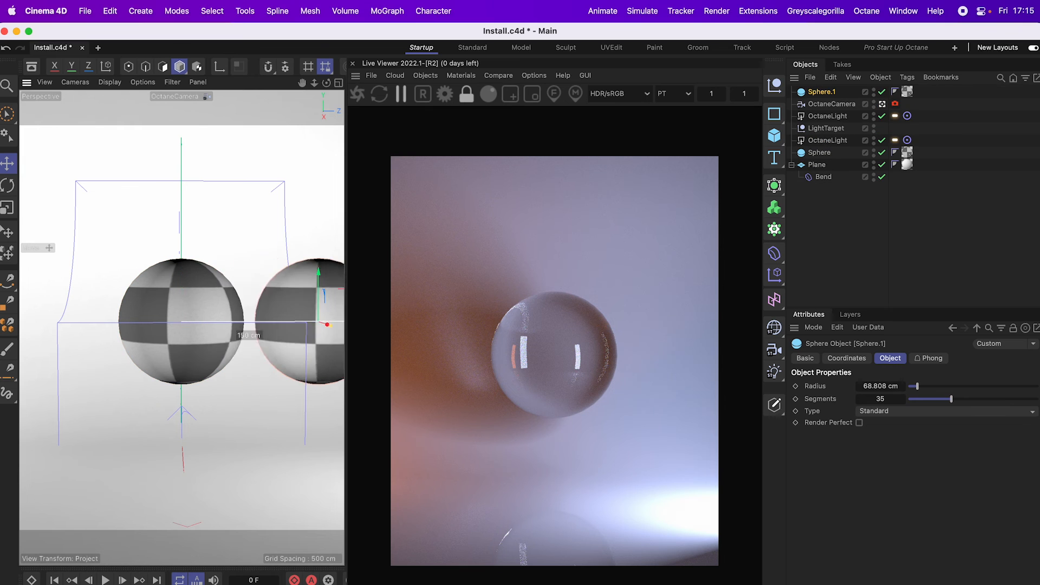
left_click(460, 75)
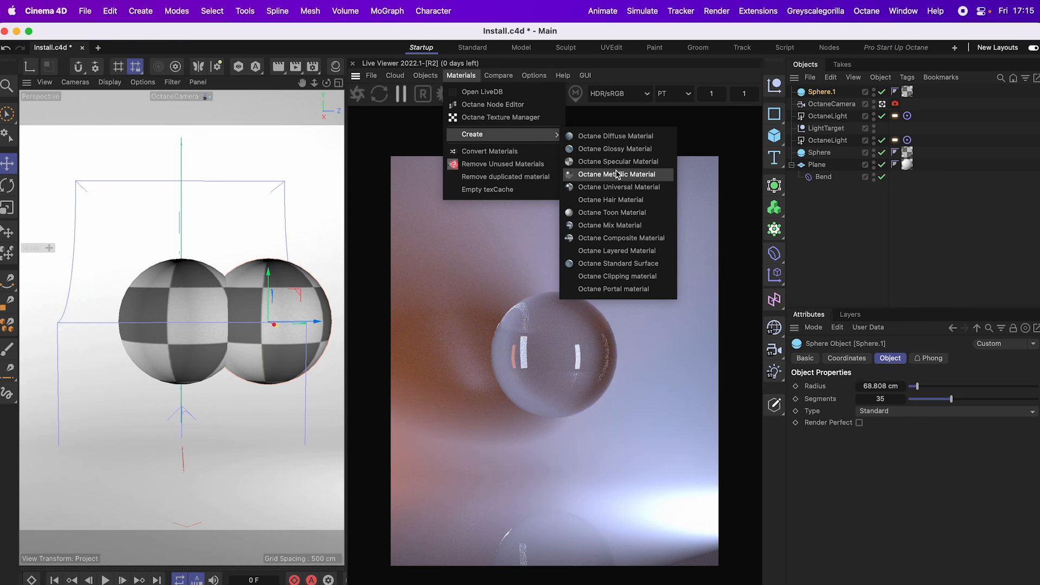
mouse_move(634, 191)
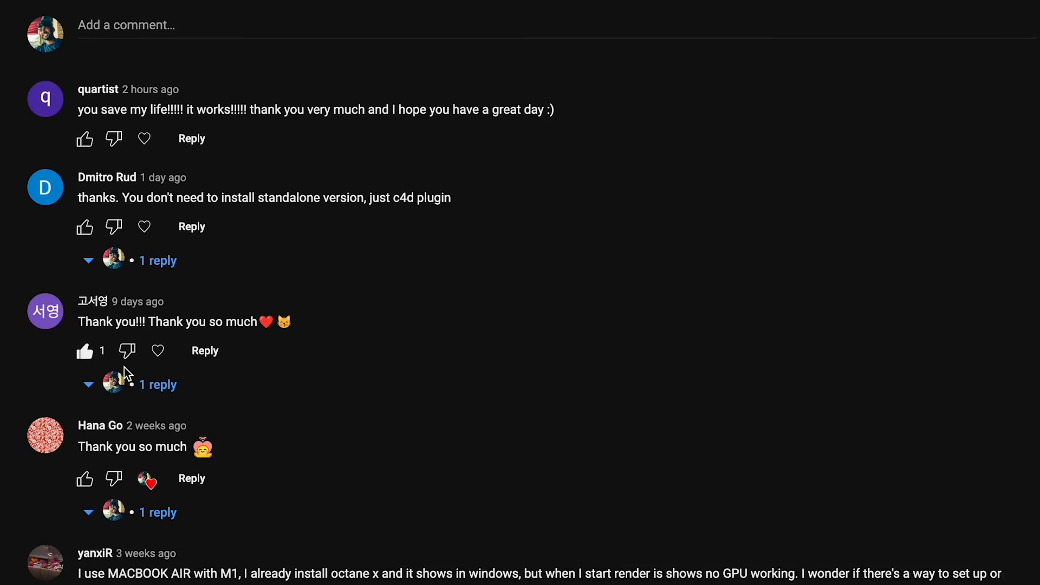
Scroll down the YouTube page through viewer comments about running Octane on Macs.
scroll("down", 3)
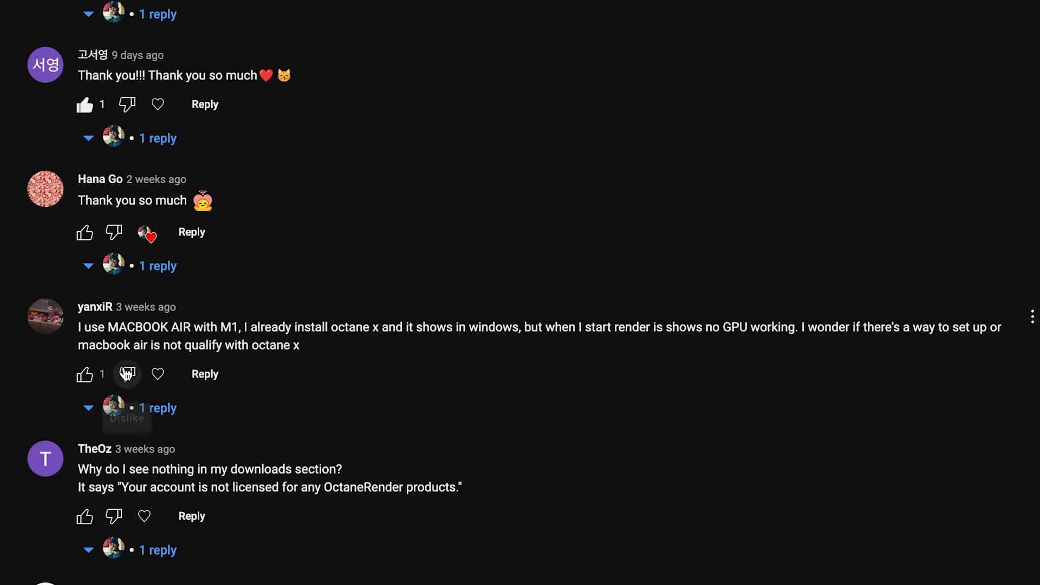
scroll("down", 3)
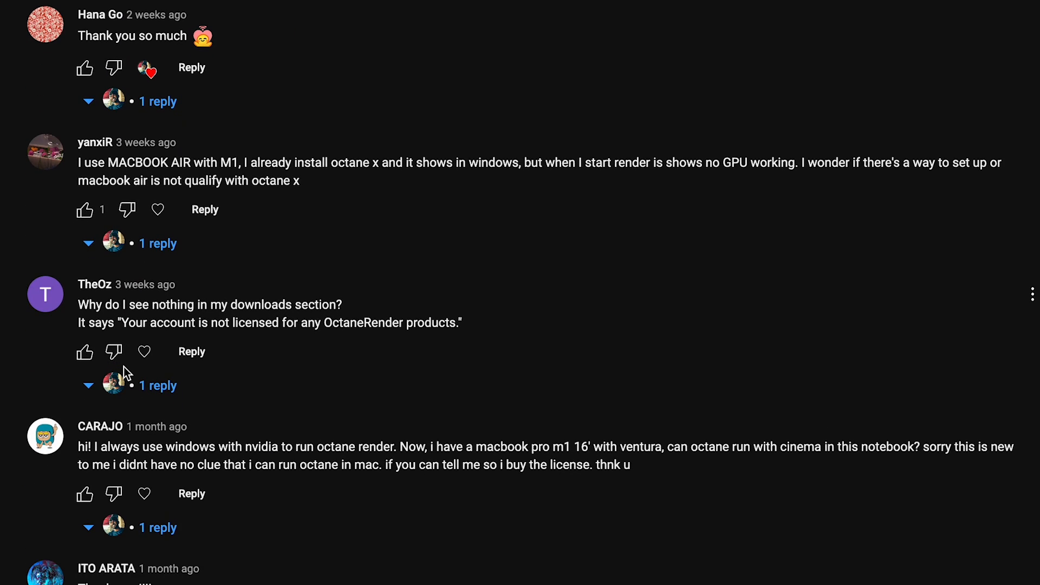
scroll("down", 3)
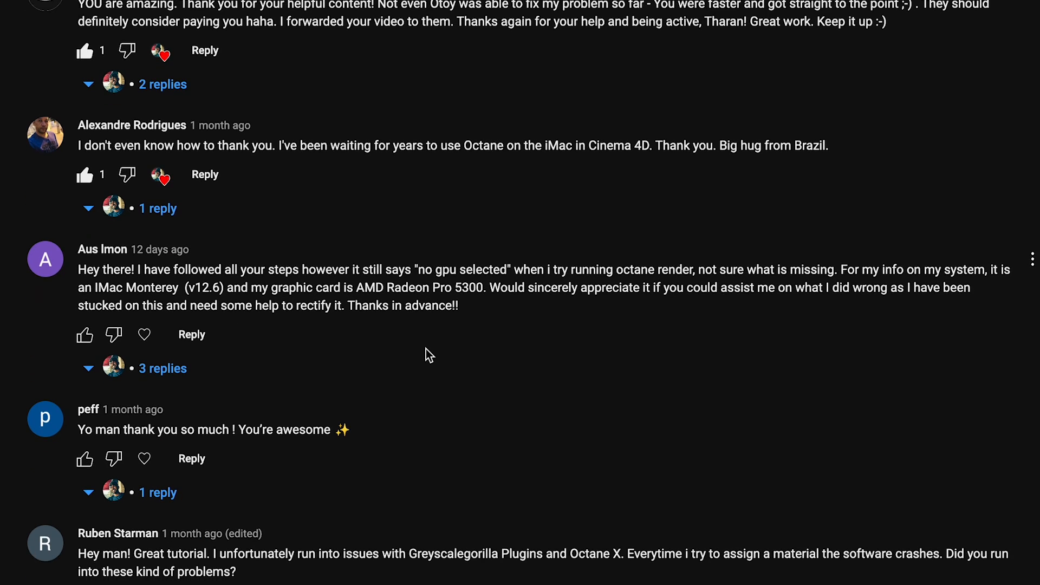
scroll("down", 3)
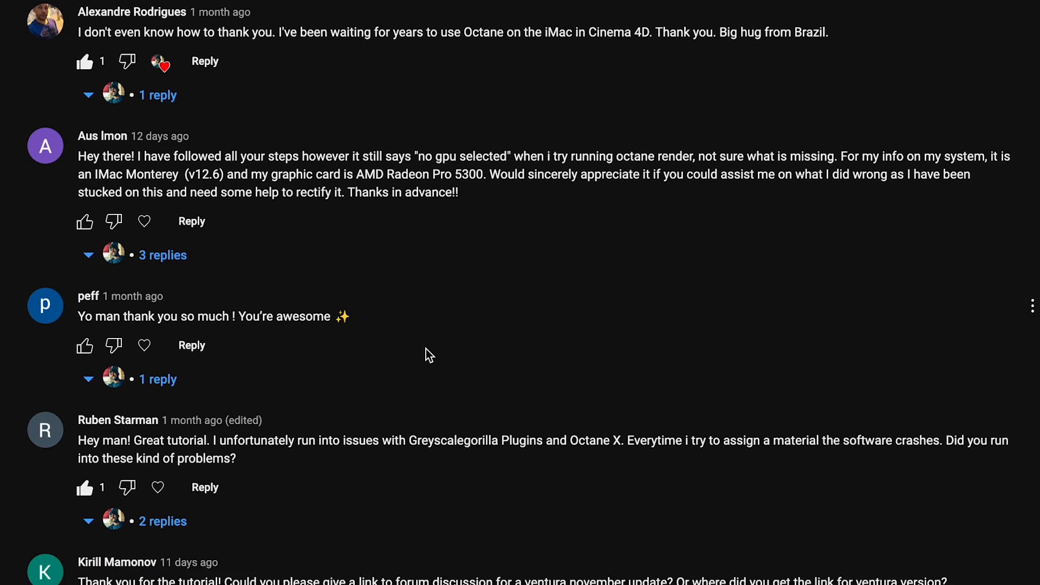
scroll("down", 3)
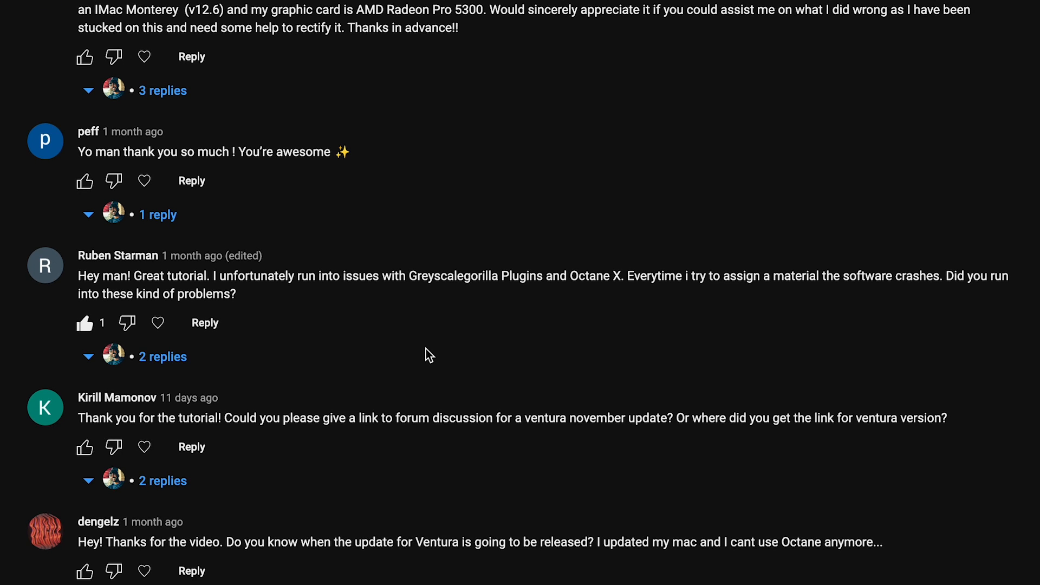
scroll("down", 3)
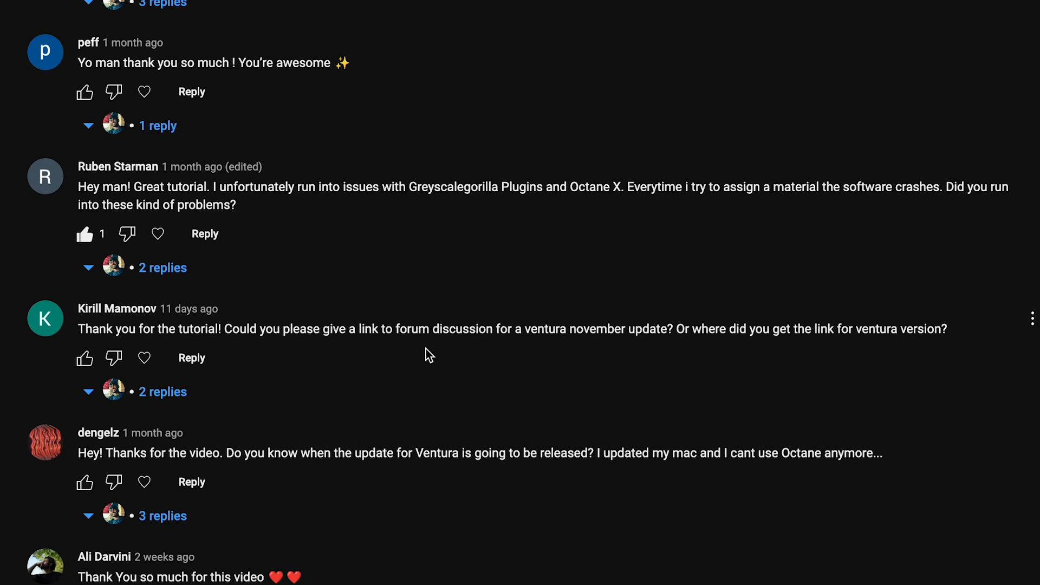